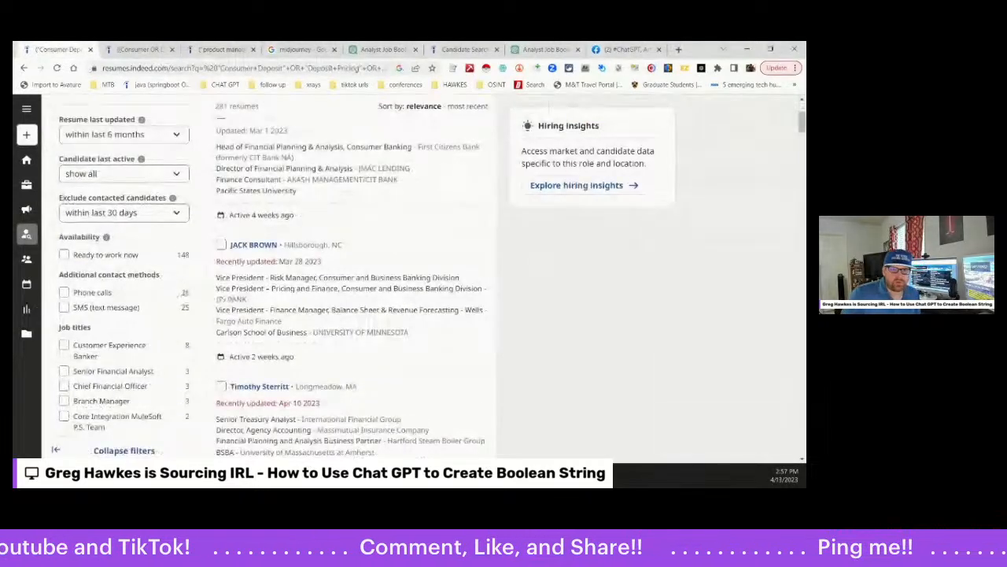
Scroll the ChatGPT chat to the first Boolean string for the Consumer Deposit Pricing analyst.
scroll(up, 3)
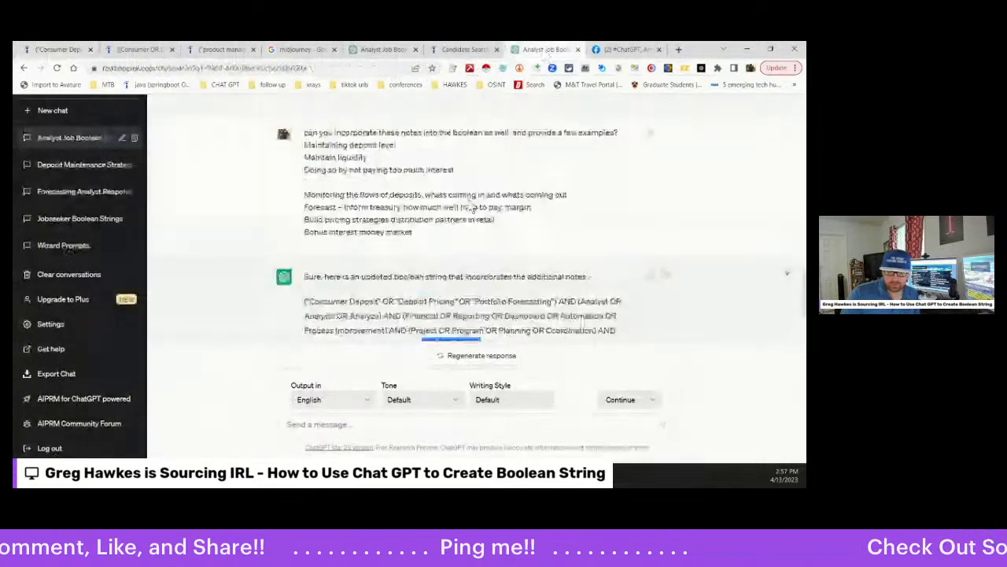
scroll(up, 3)
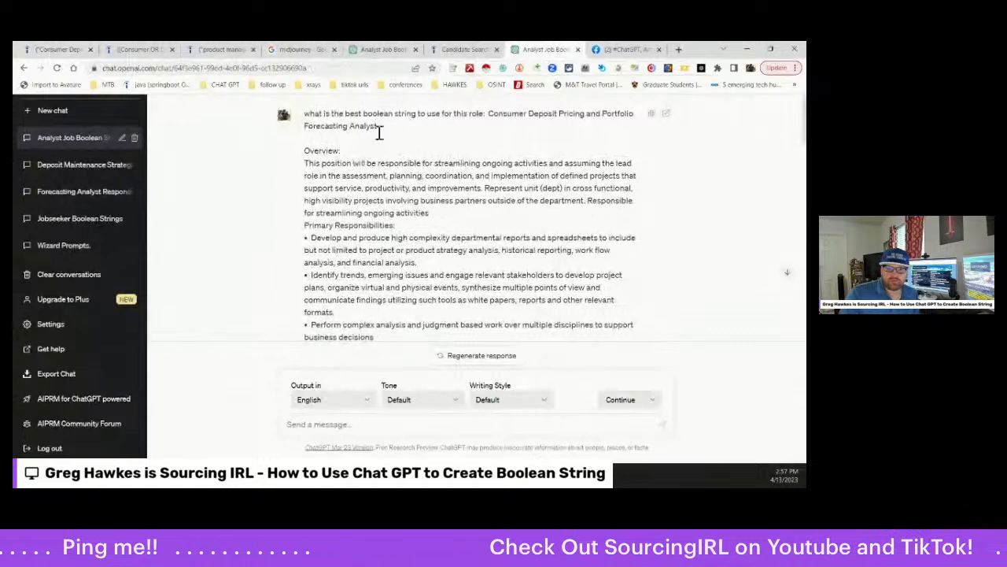
mouse_move(492, 125)
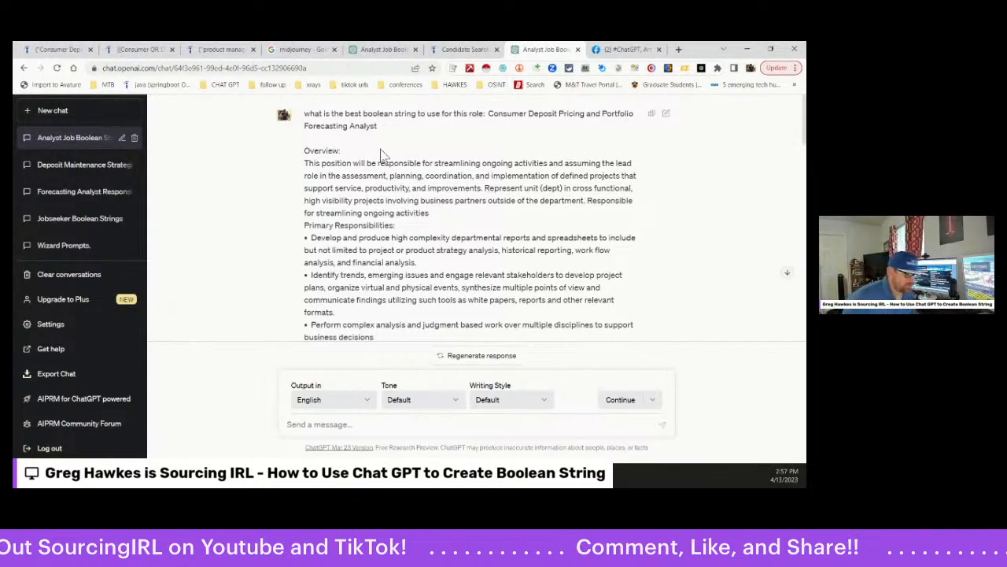
scroll(down, 3)
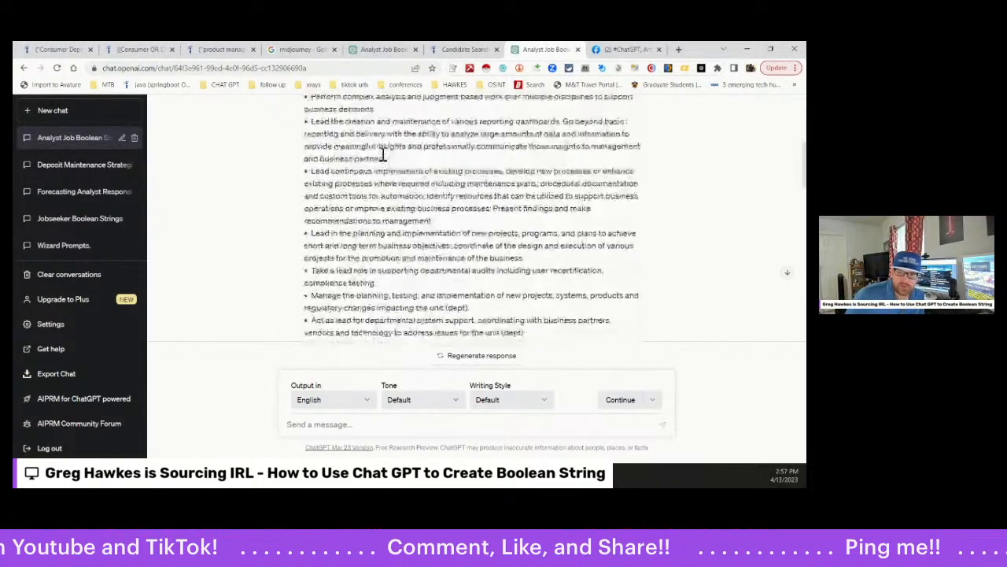
scroll(down, 3)
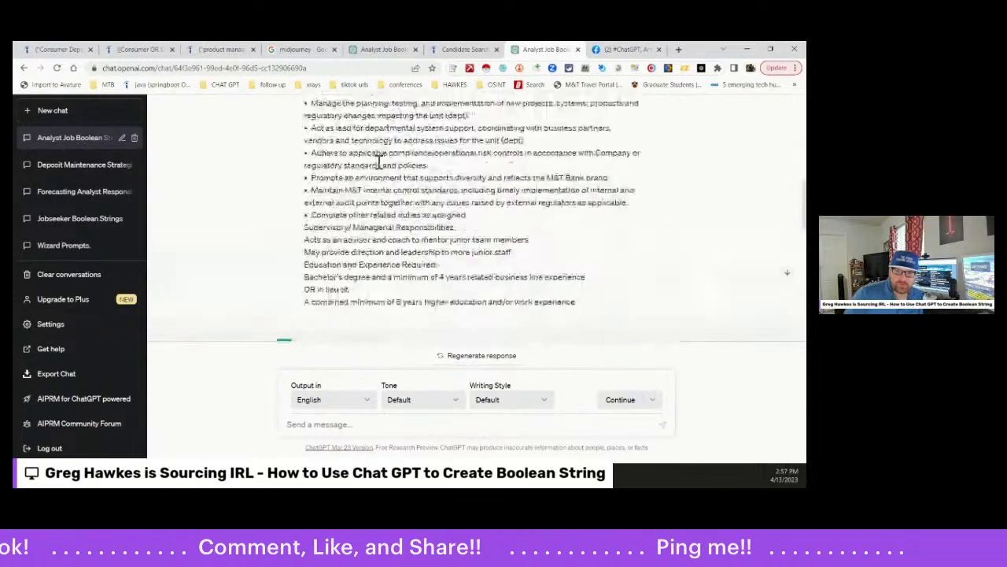
scroll(up, 3)
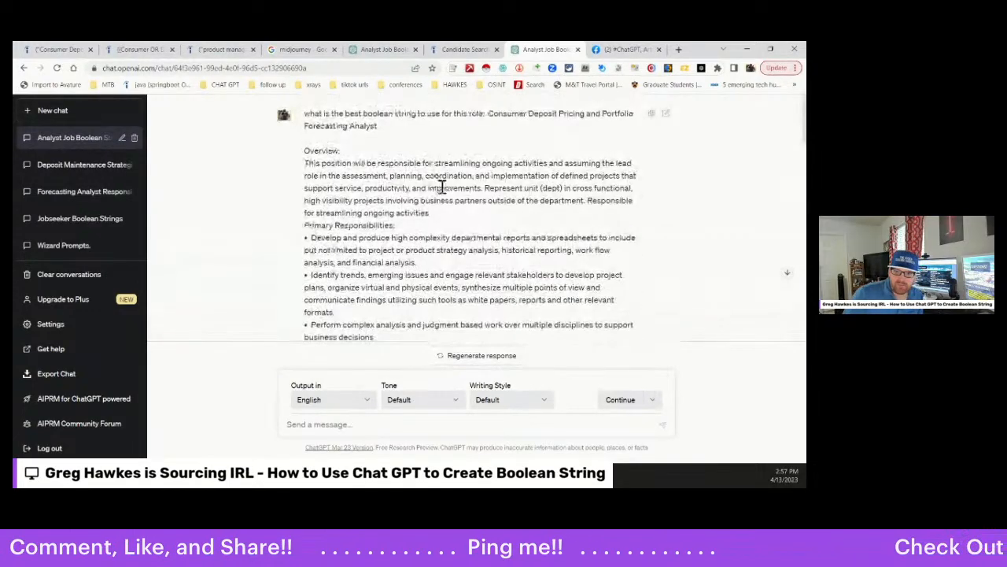
scroll(down, 3)
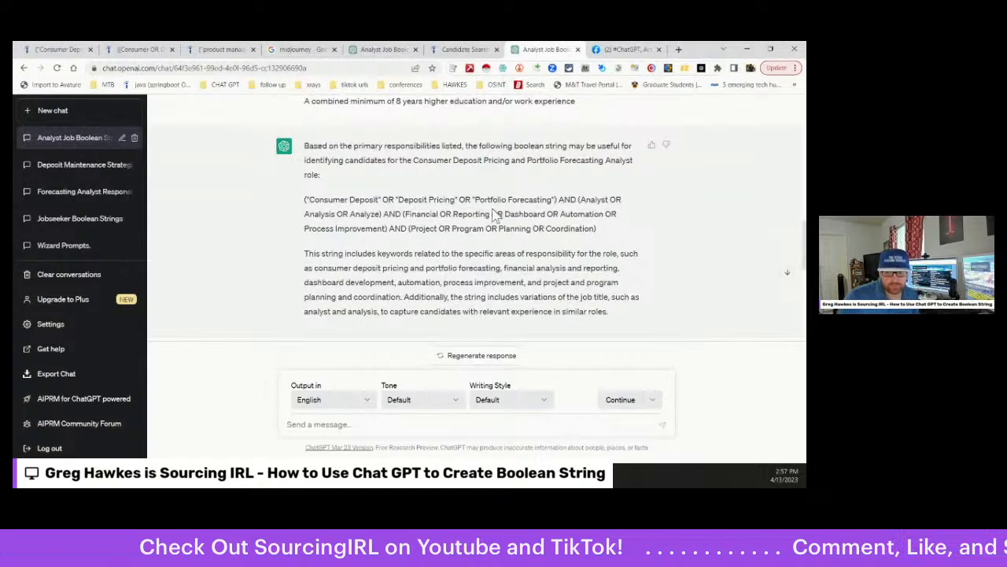
scroll(down, 3)
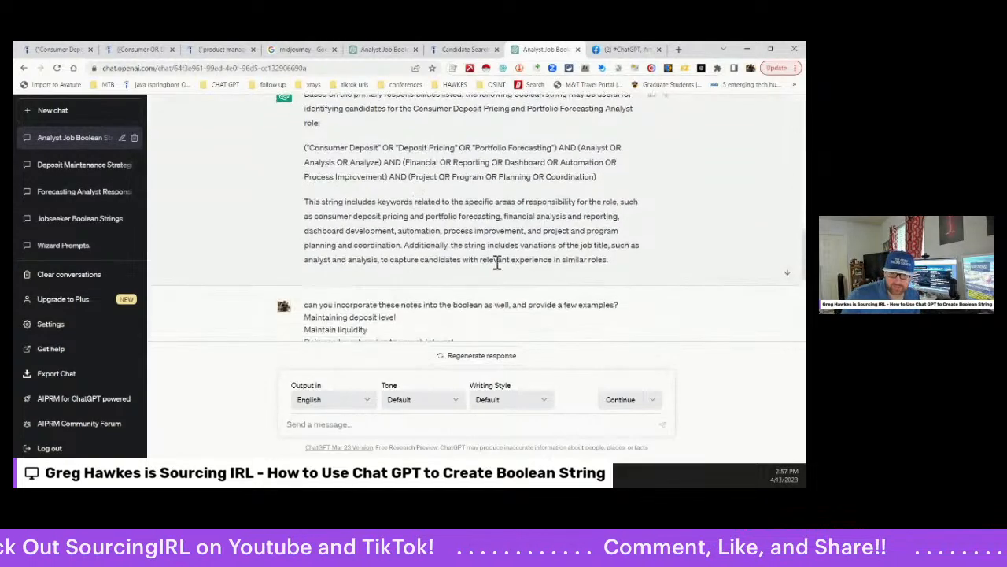
scroll(up, 3)
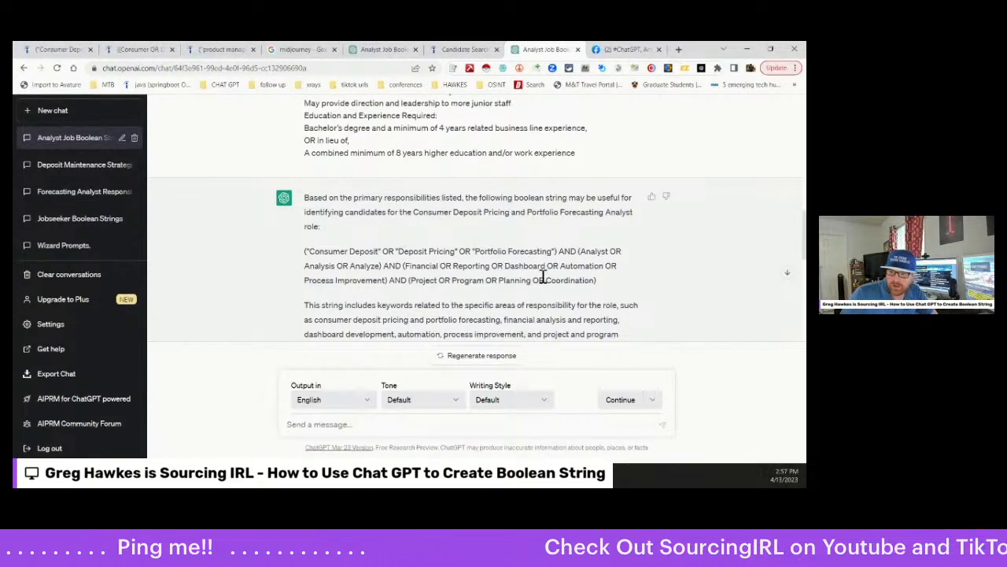
drag(305, 251, 596, 280)
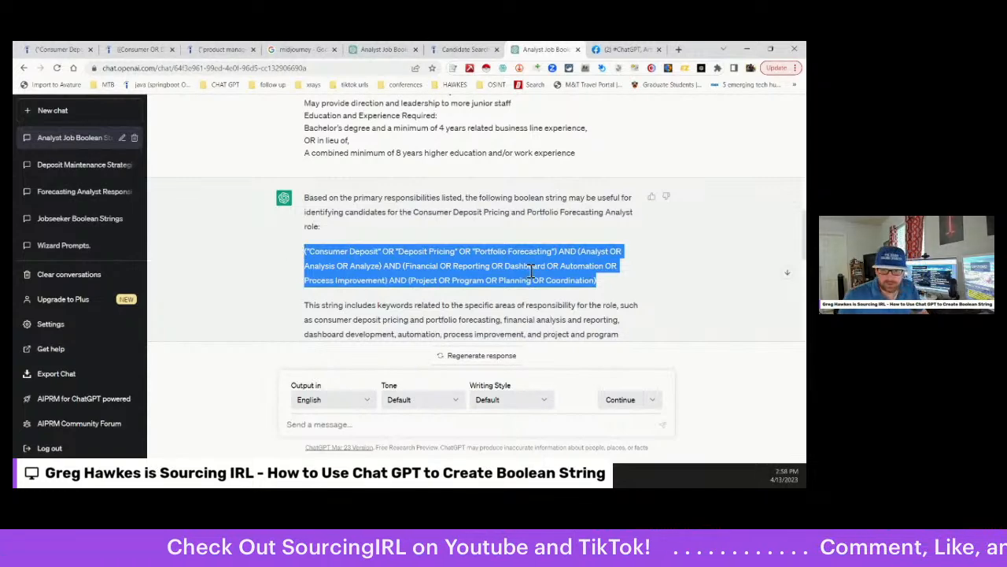
scroll(up, 3)
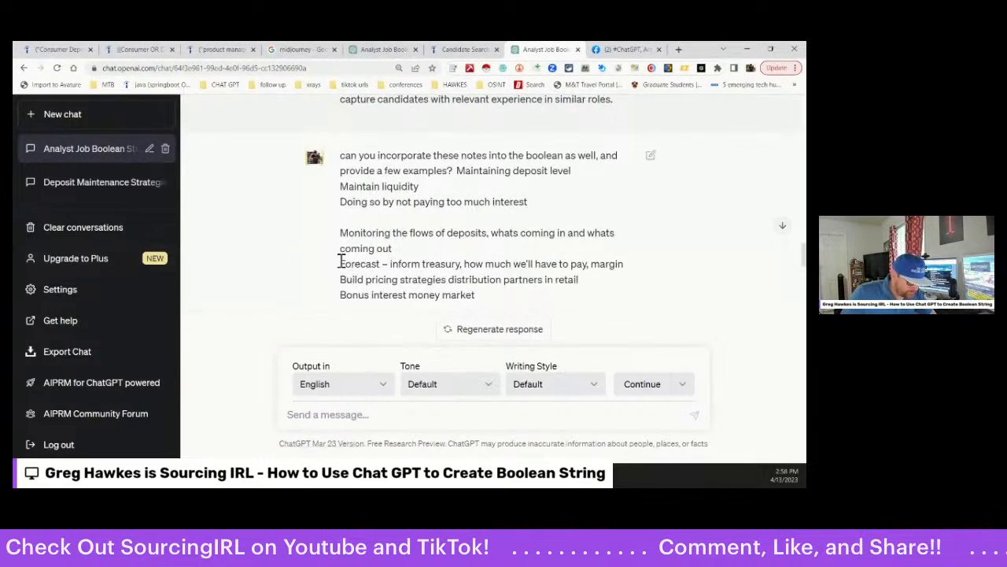
scroll(up, 3)
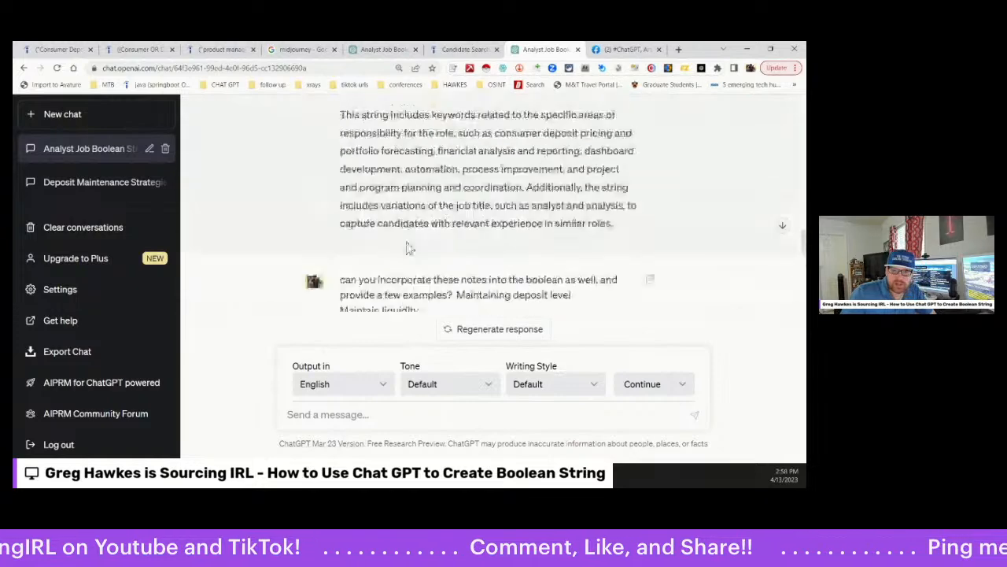
scroll(down, 3)
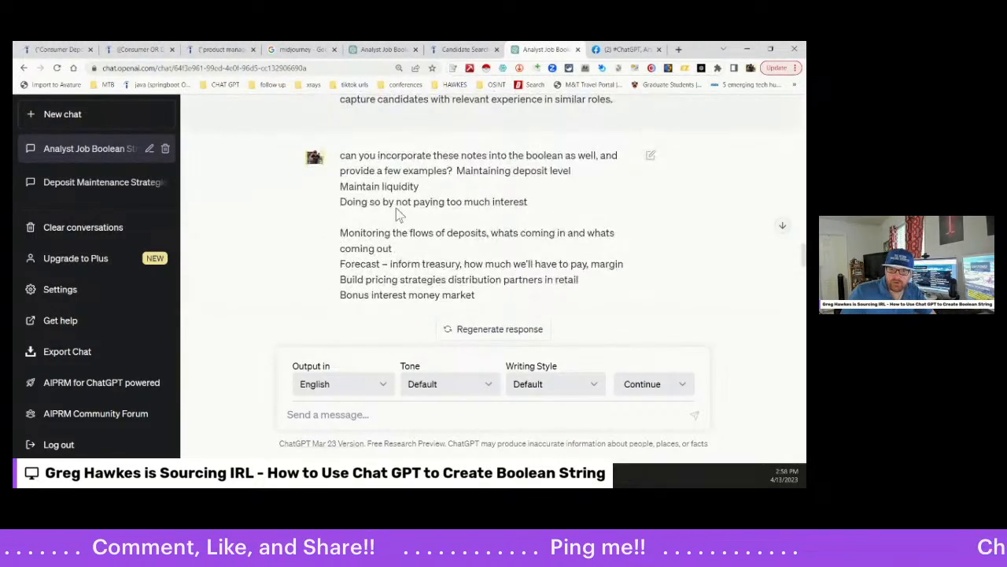
scroll(up, 3)
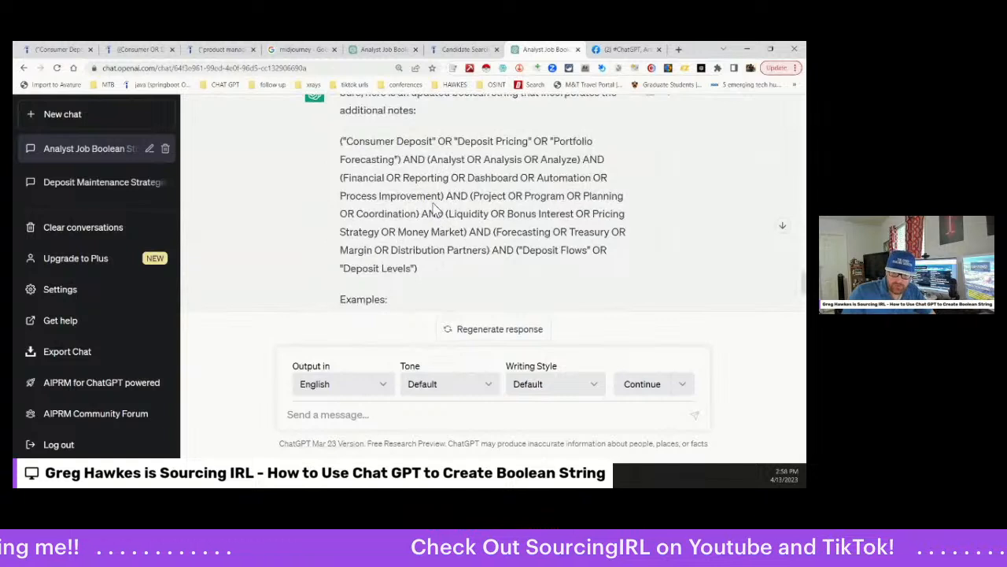
scroll(up, 3)
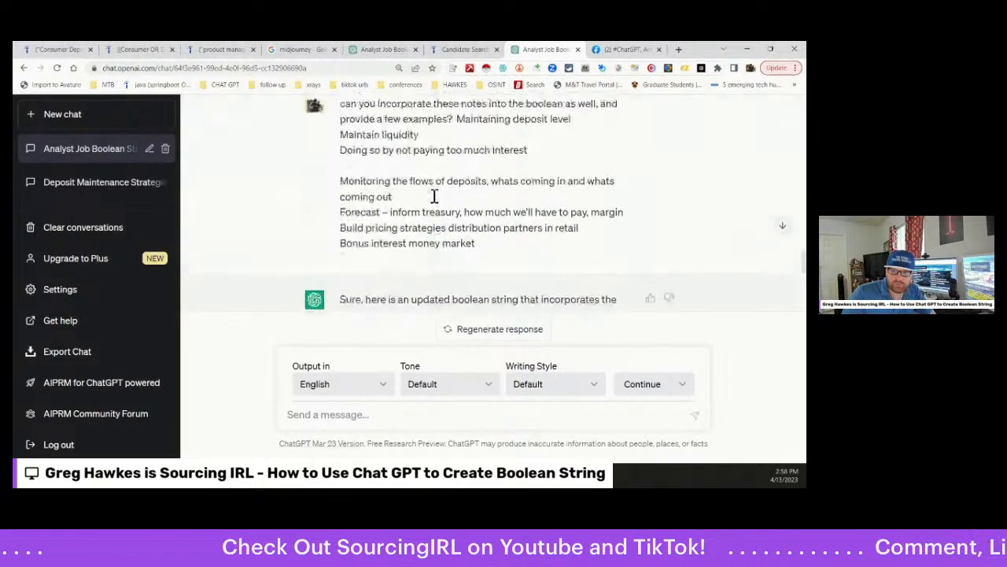
scroll(up, 3)
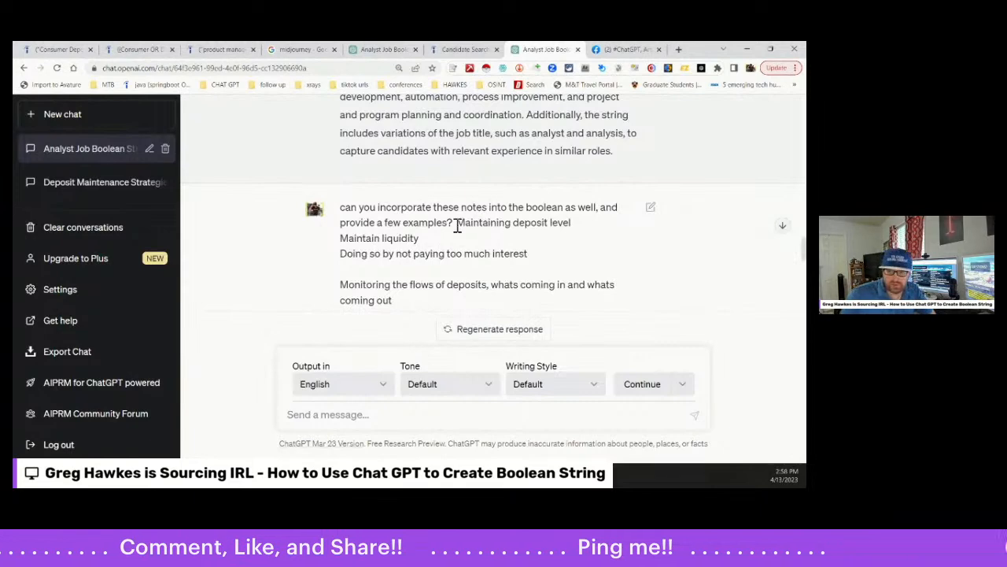
scroll(down, 3)
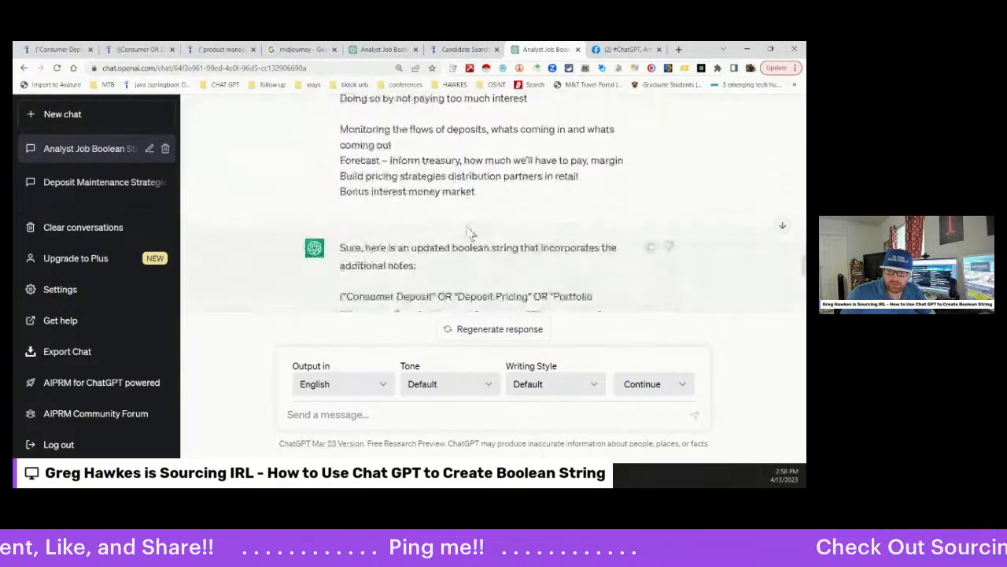
scroll(down, 3)
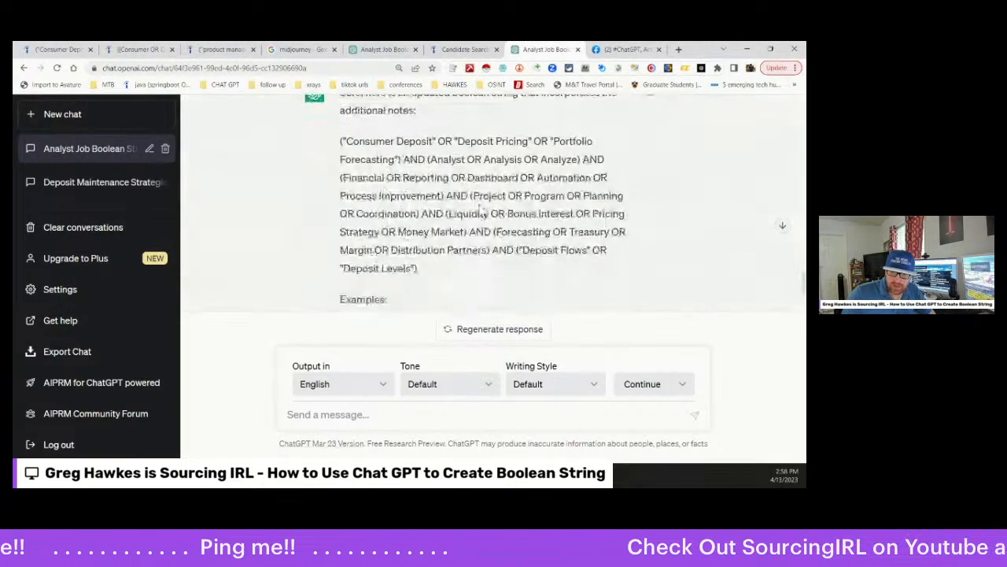
scroll(down, 3)
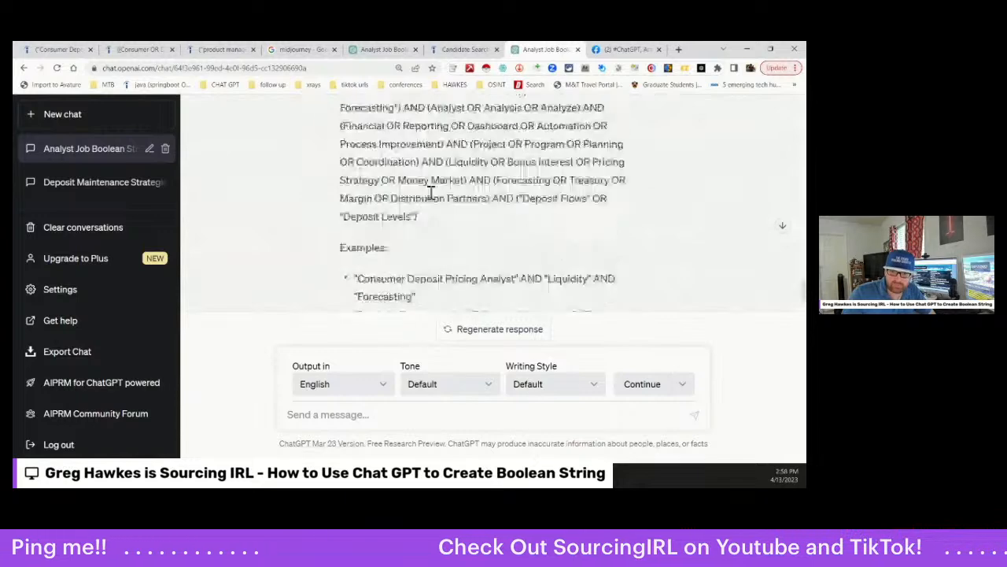
scroll(down, 3)
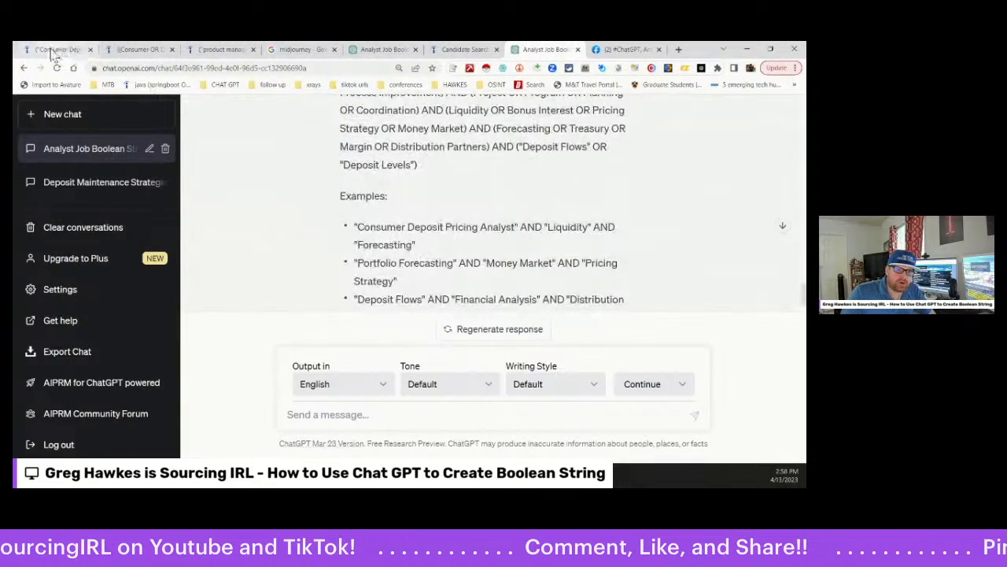
Scroll the Indeed Resume candidate results, then select the What keywords field.
click(462, 49)
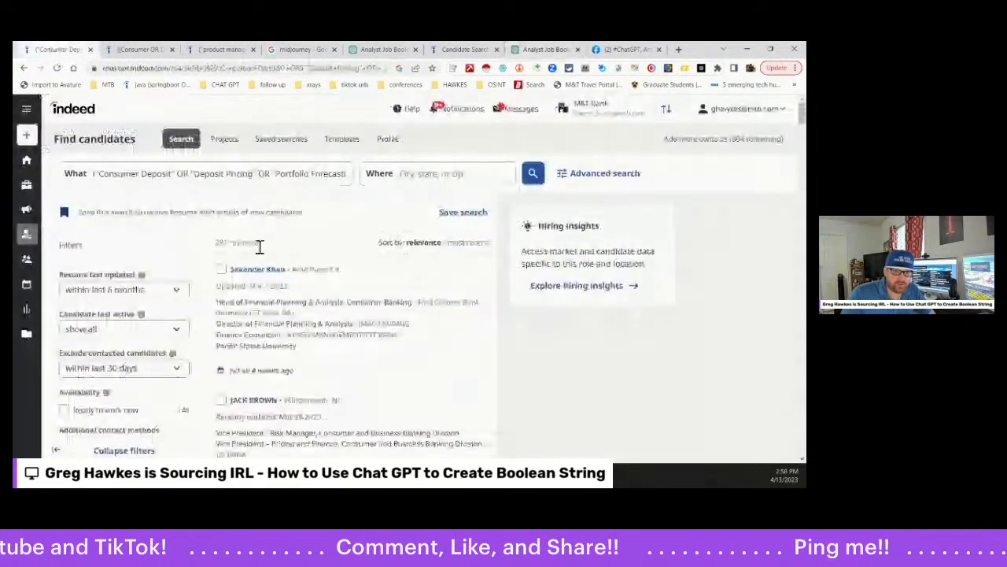
scroll(down, 3)
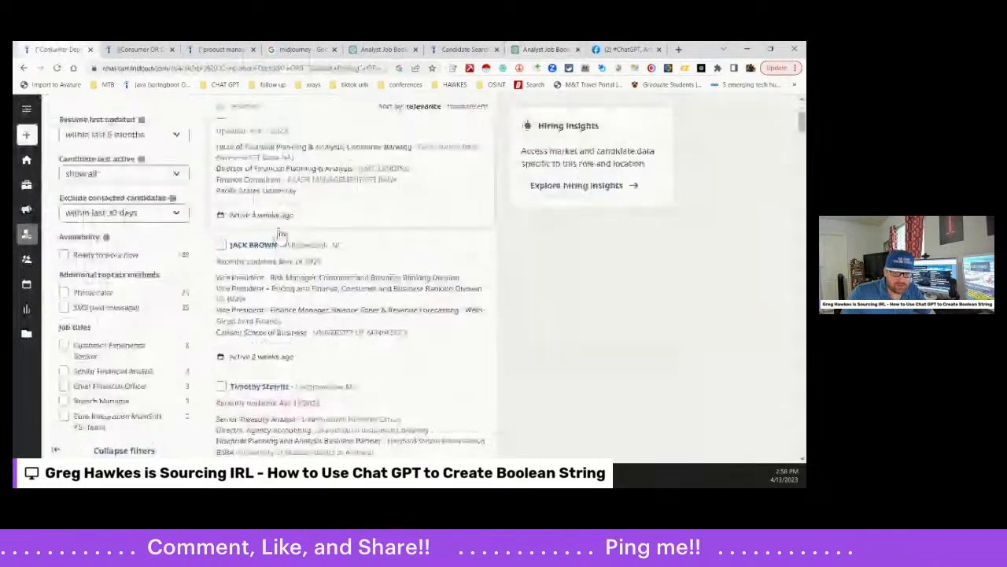
scroll(down, 3)
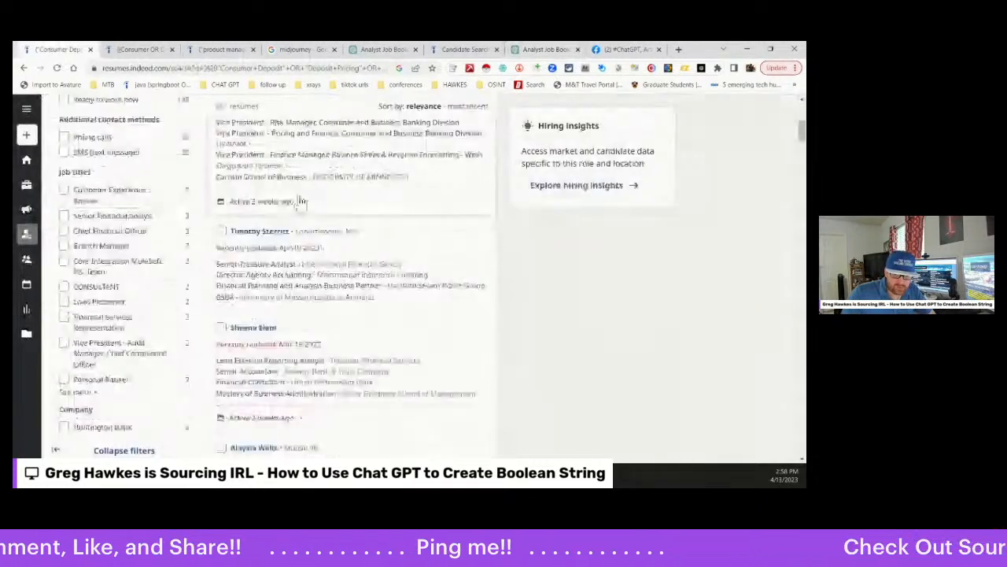
scroll(down, 3)
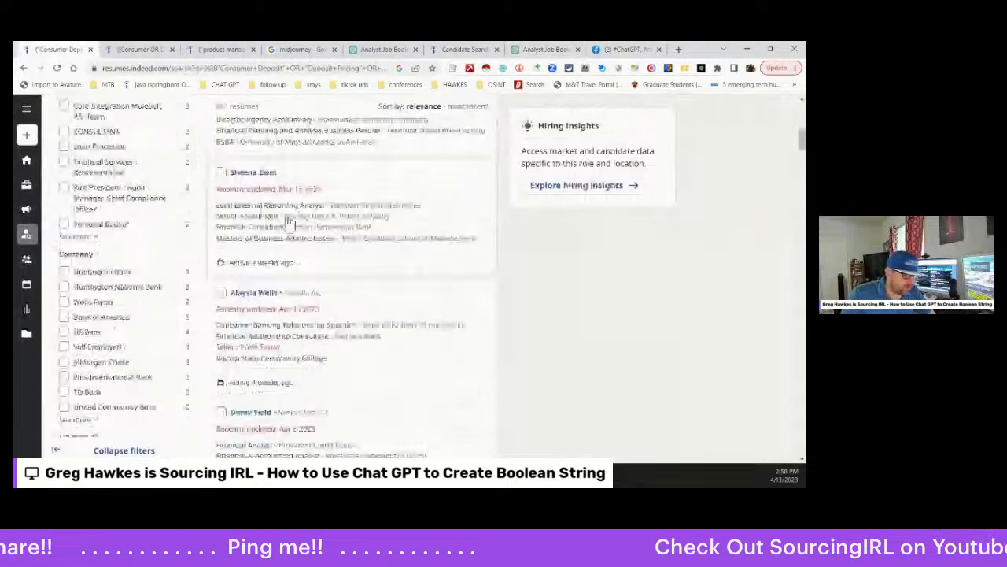
scroll(up, 3)
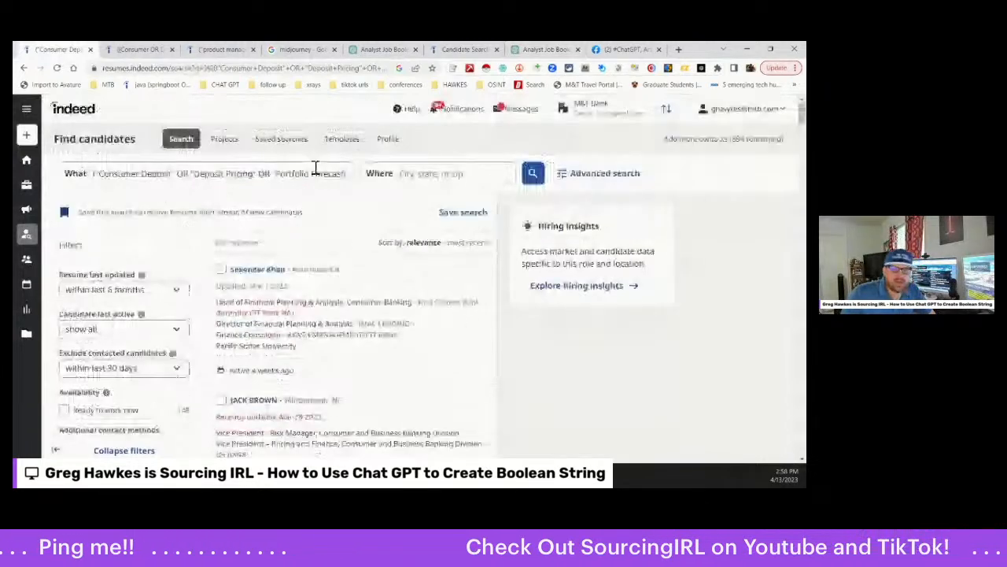
click(533, 173)
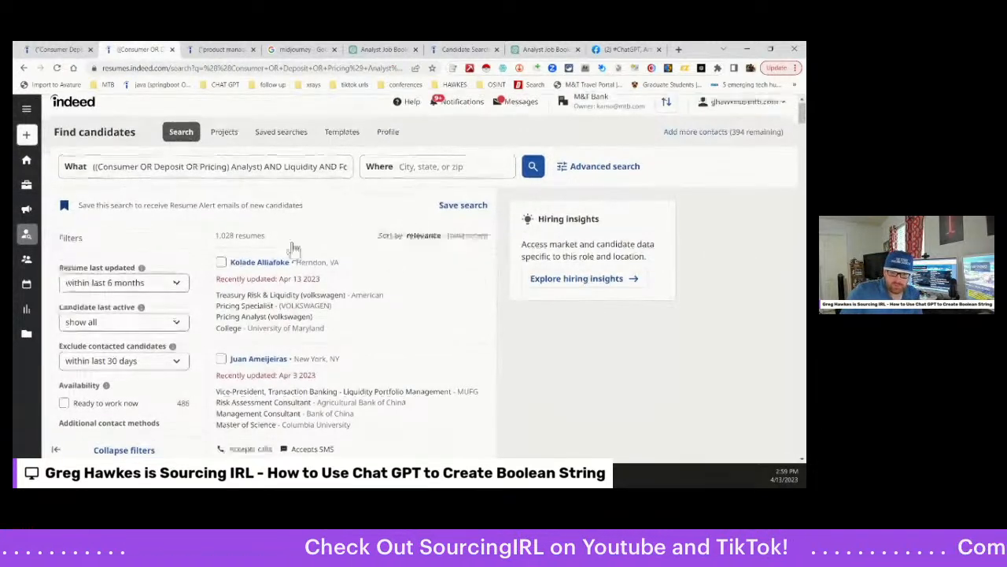
scroll(down, 3)
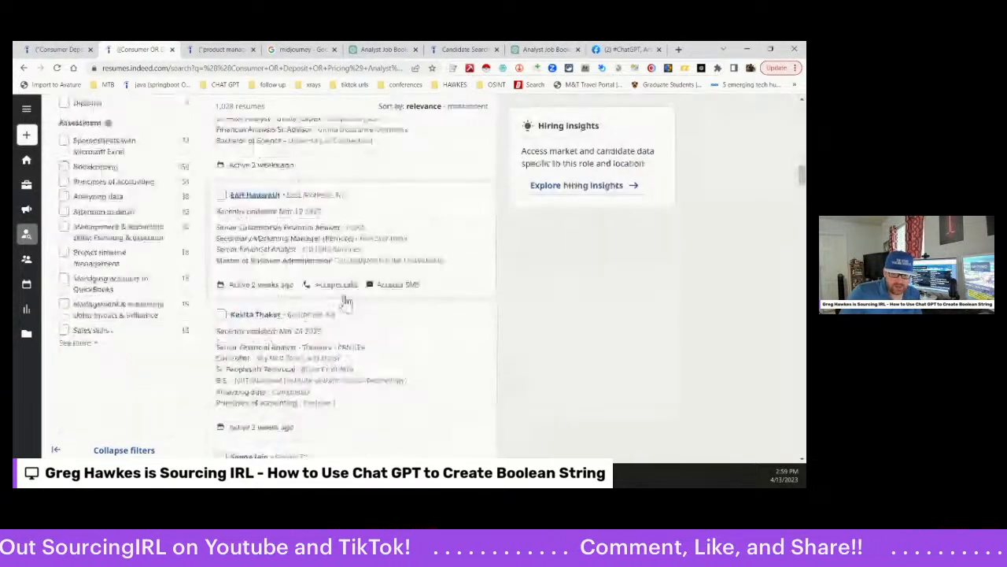
scroll(up, 3)
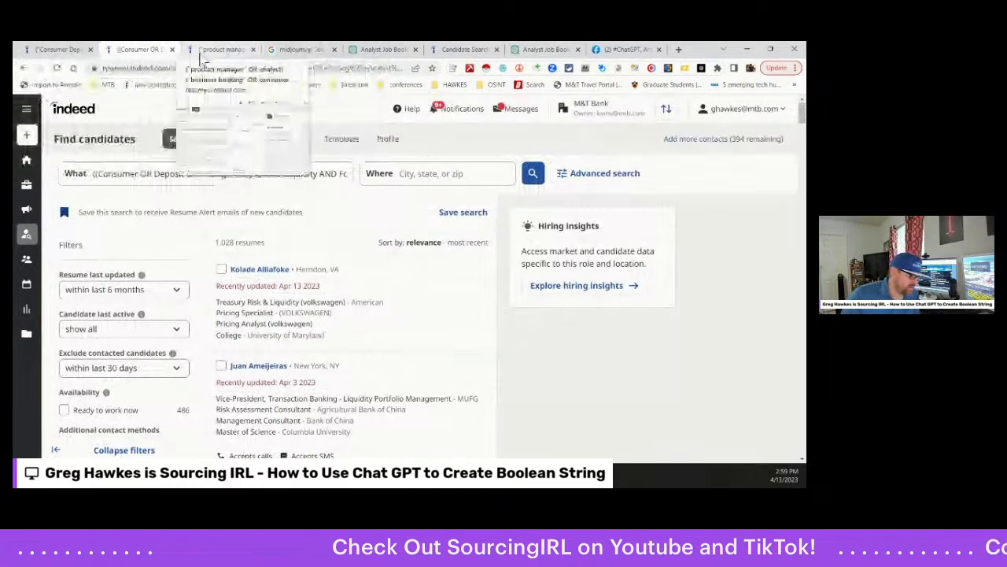
Open the business banking product manager candidate search and scroll through its results.
click(204, 173)
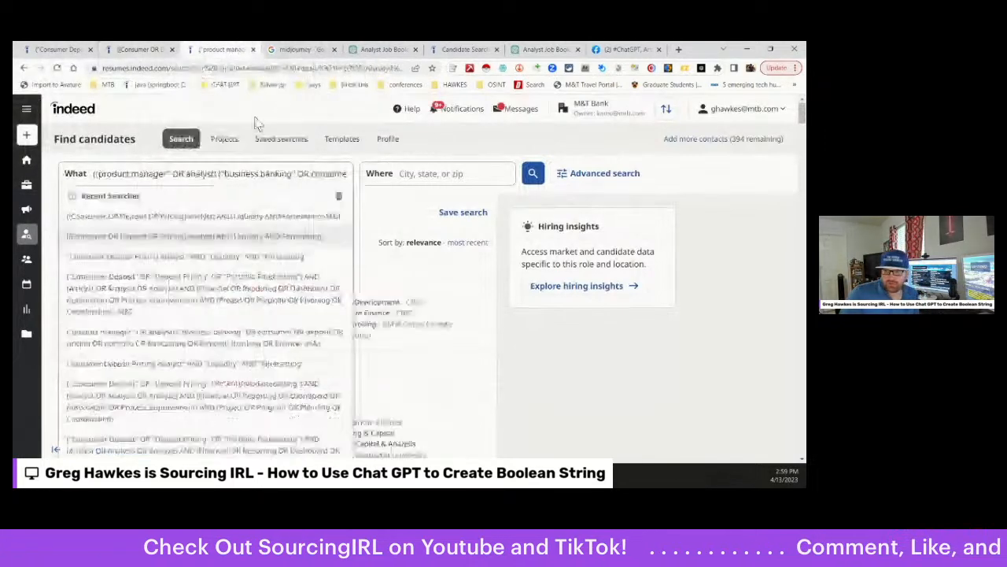
click(533, 173)
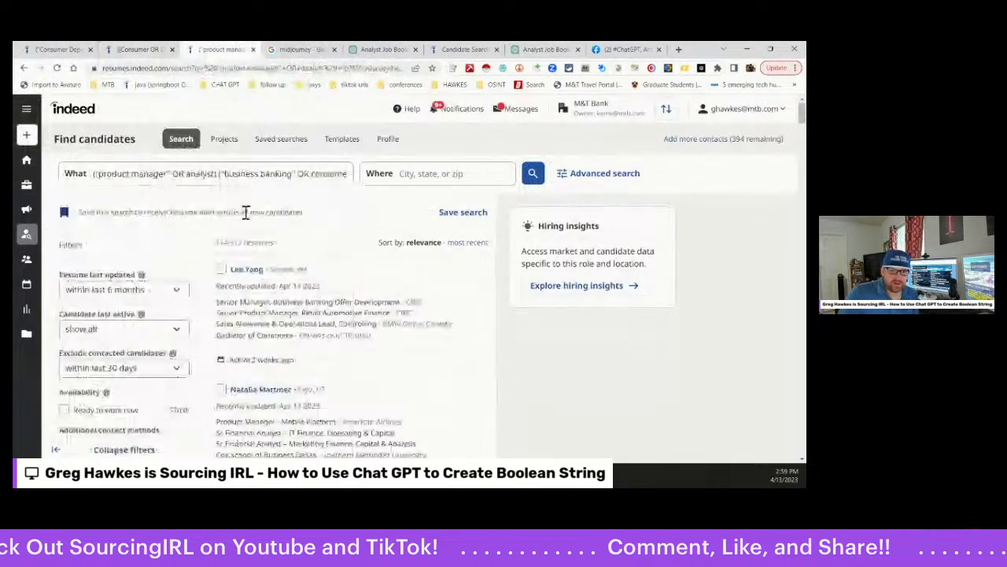
click(213, 173)
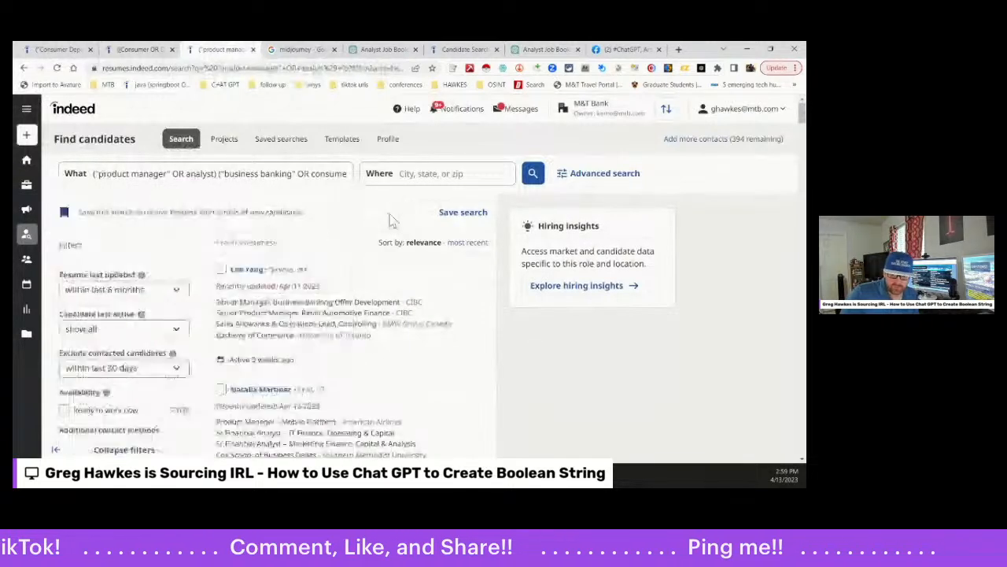
scroll(down, 3)
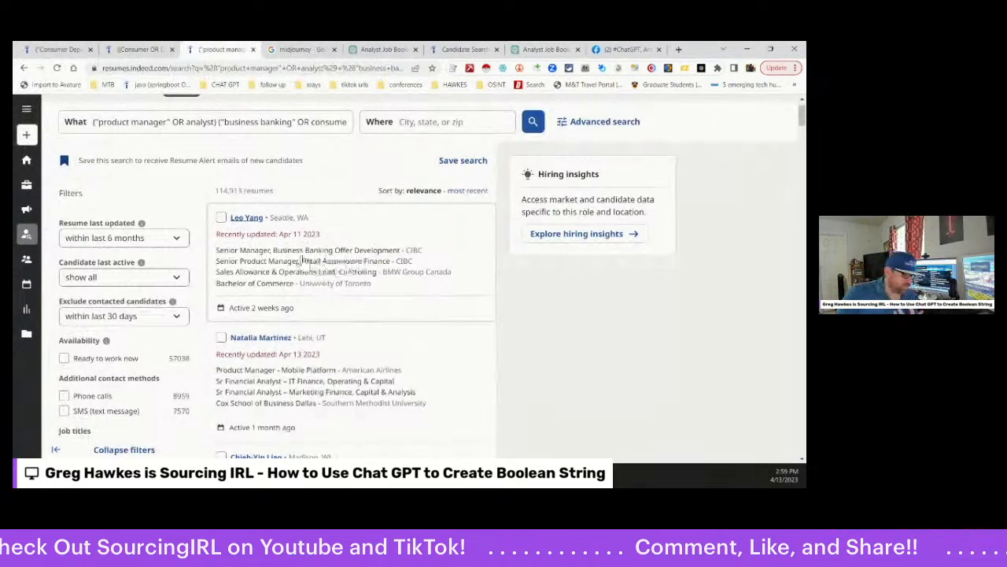
scroll(down, 3)
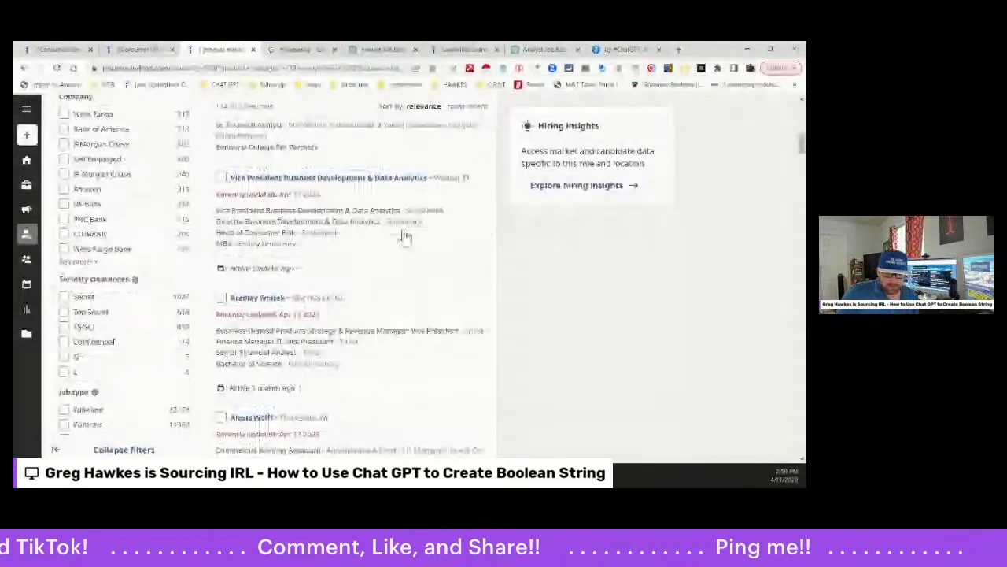
scroll(down, 3)
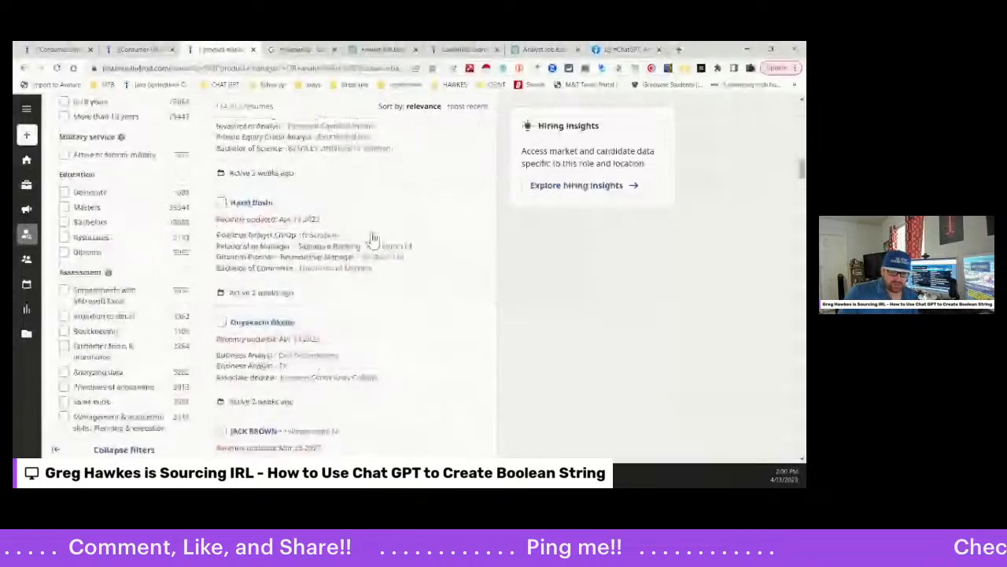
scroll(down, 3)
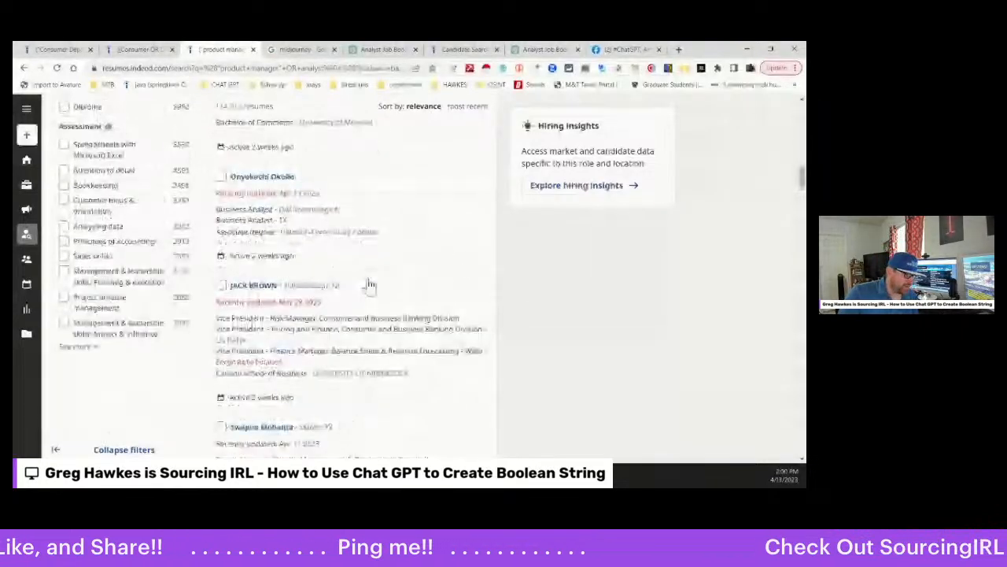
scroll(up, 3)
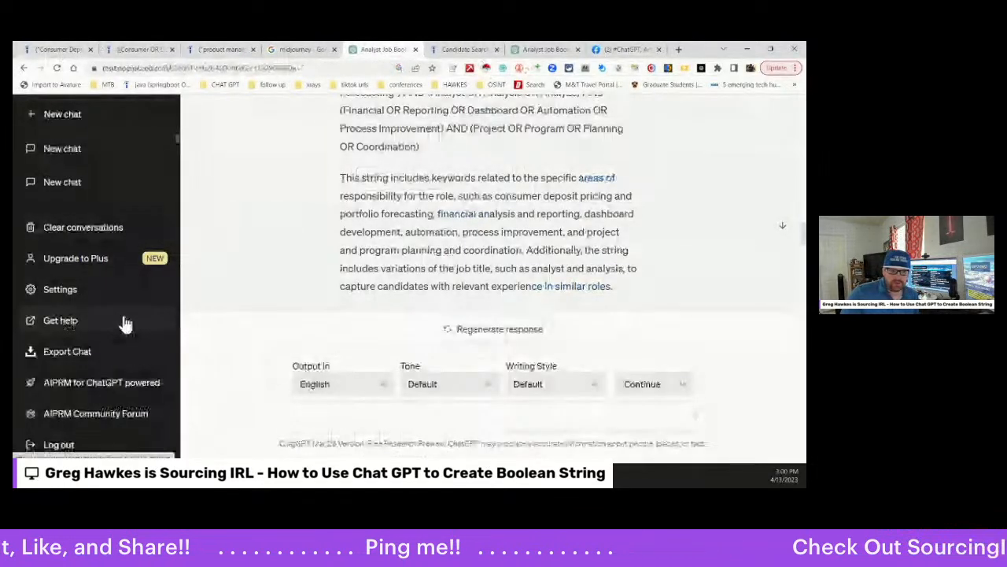
scroll(up, 3)
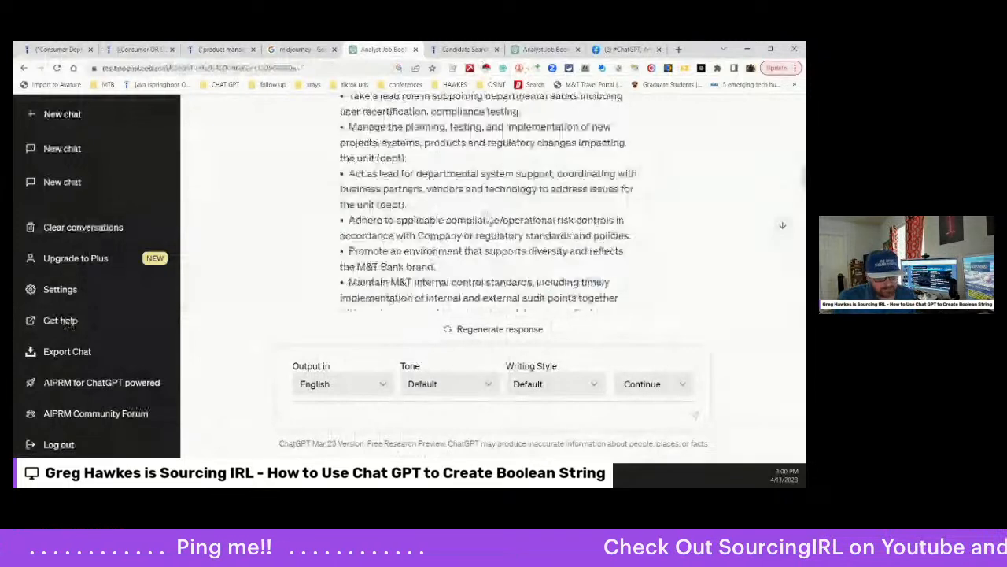
scroll(up, 3)
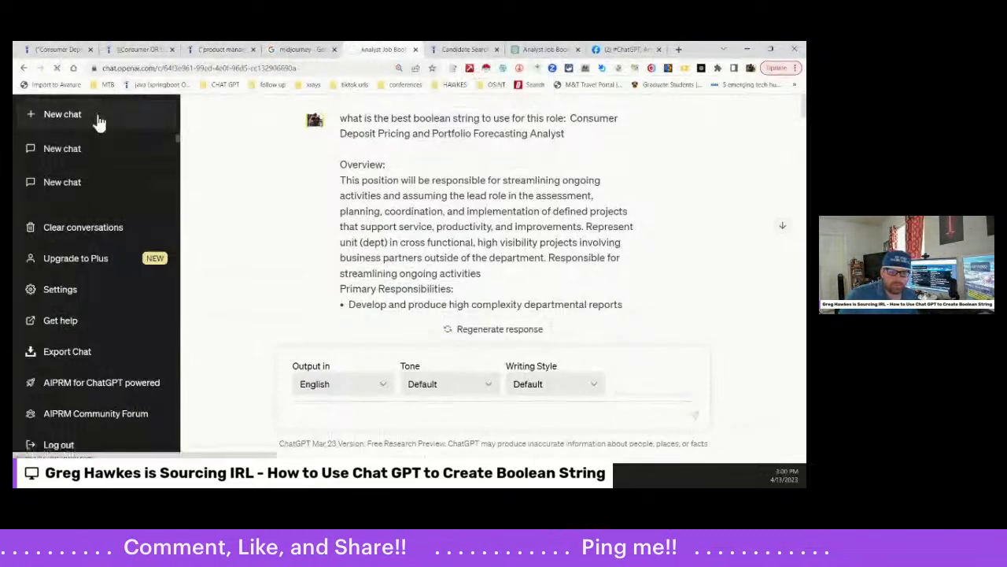
In a new chat, ask 'what are the best social platforms to post content'.
click(62, 113)
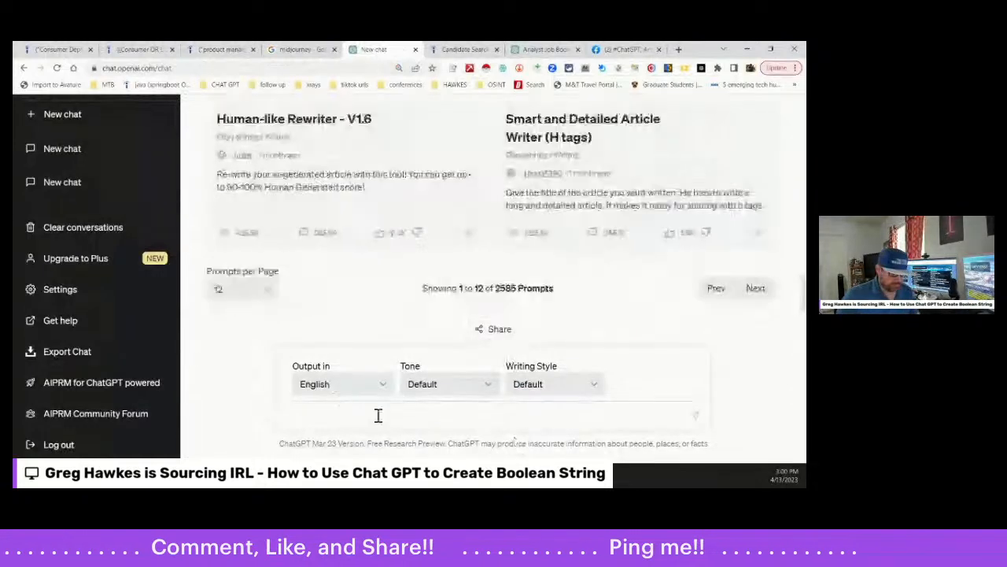
text(what are)
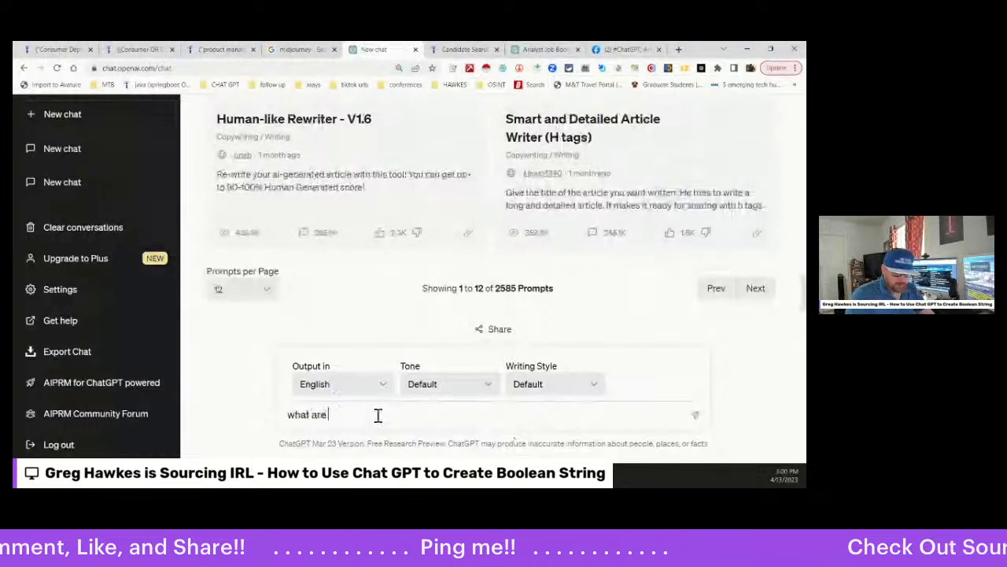
text(the best social pla)
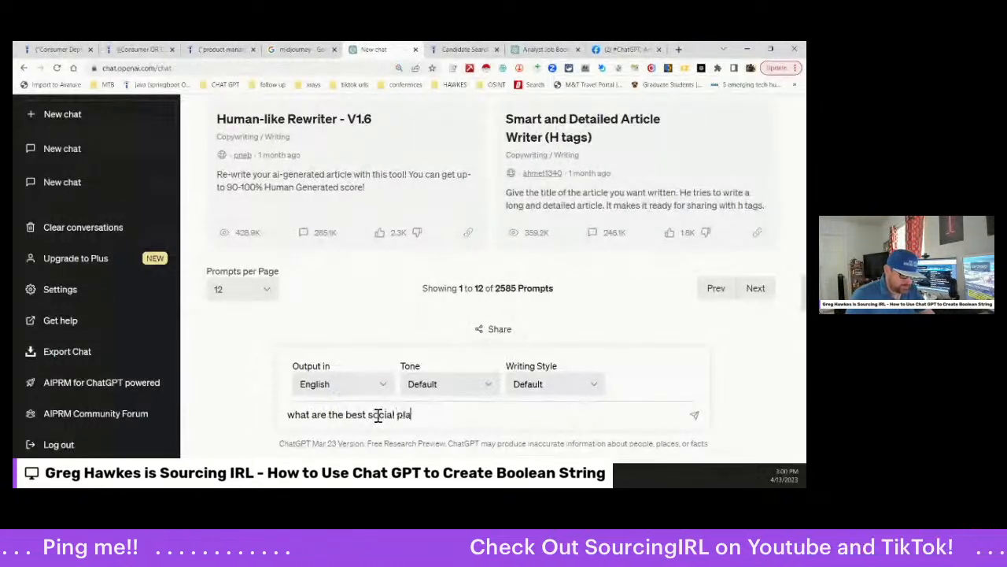
text(tforms)
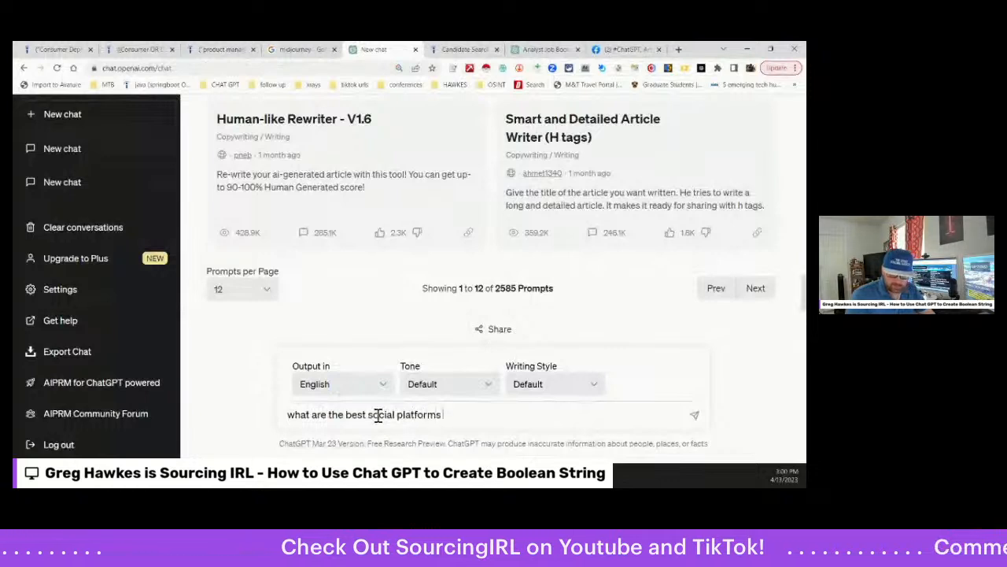
text(to post co)
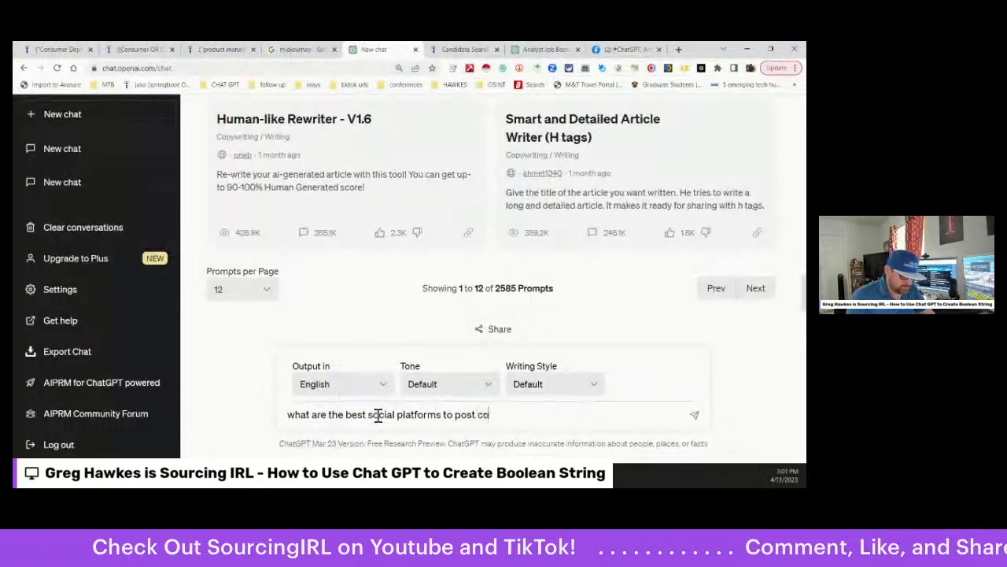
text(ntent)
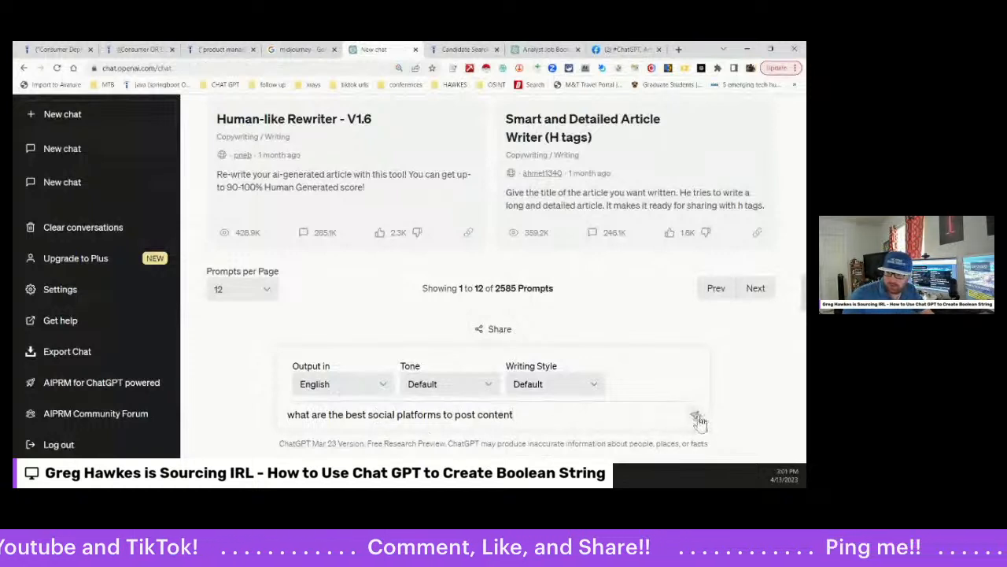
click(697, 419)
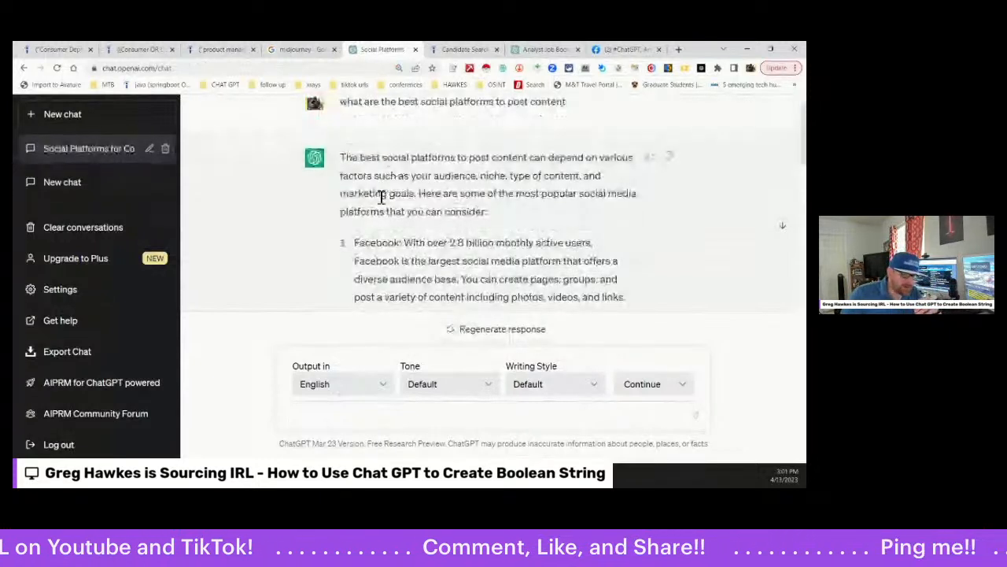
scroll(down, 3)
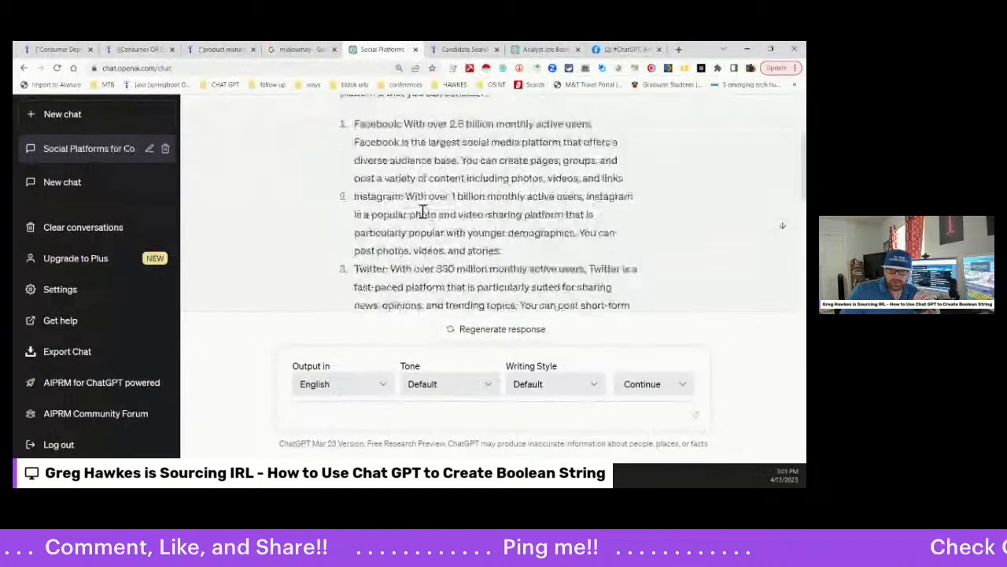
scroll(down, 3)
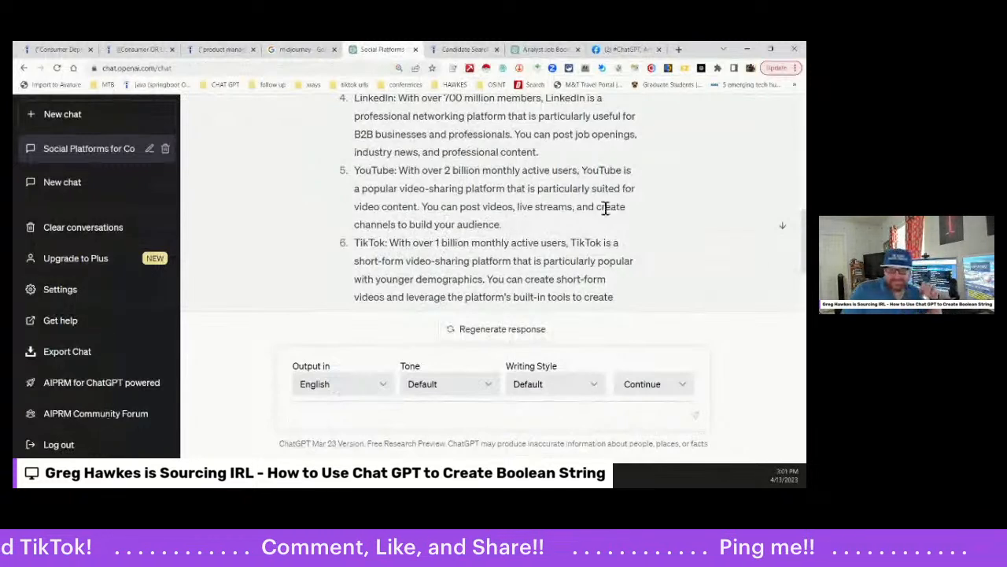
scroll(up, 3)
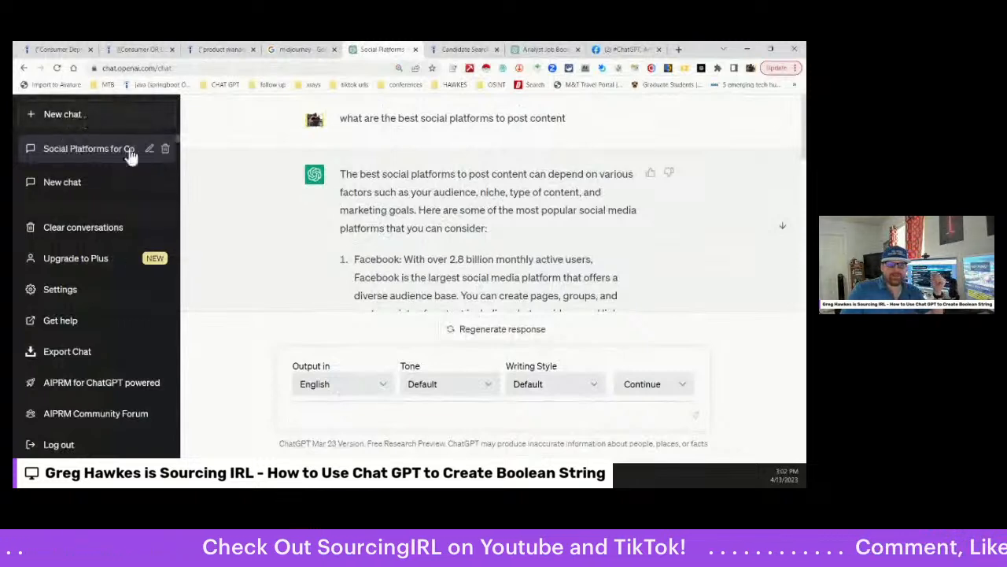
mouse_move(86, 323)
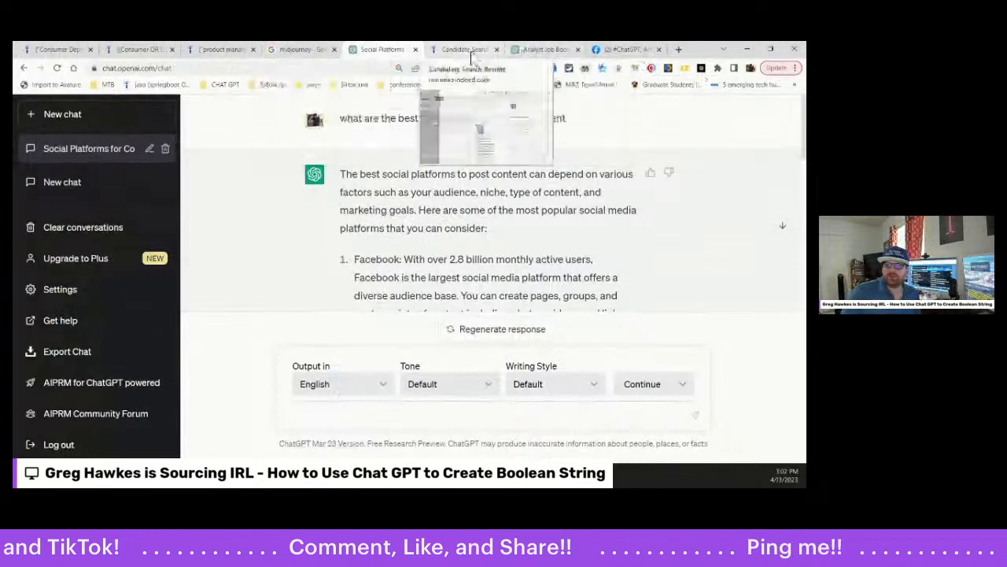
In the Analyst Job Boolean chat, ask 'rewrite in the form of macho man randy savage pro wrestler'.
click(464, 49)
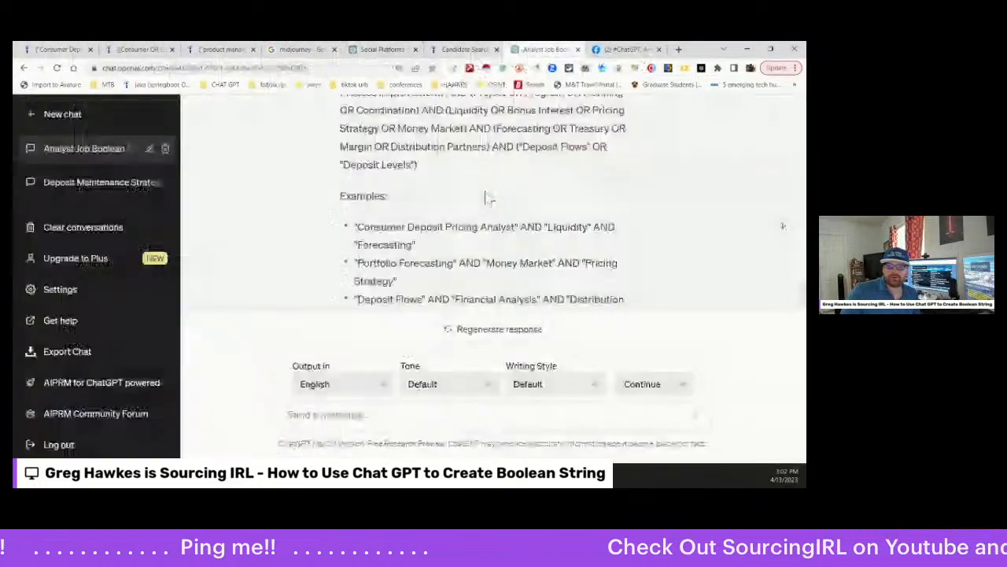
scroll(down, 3)
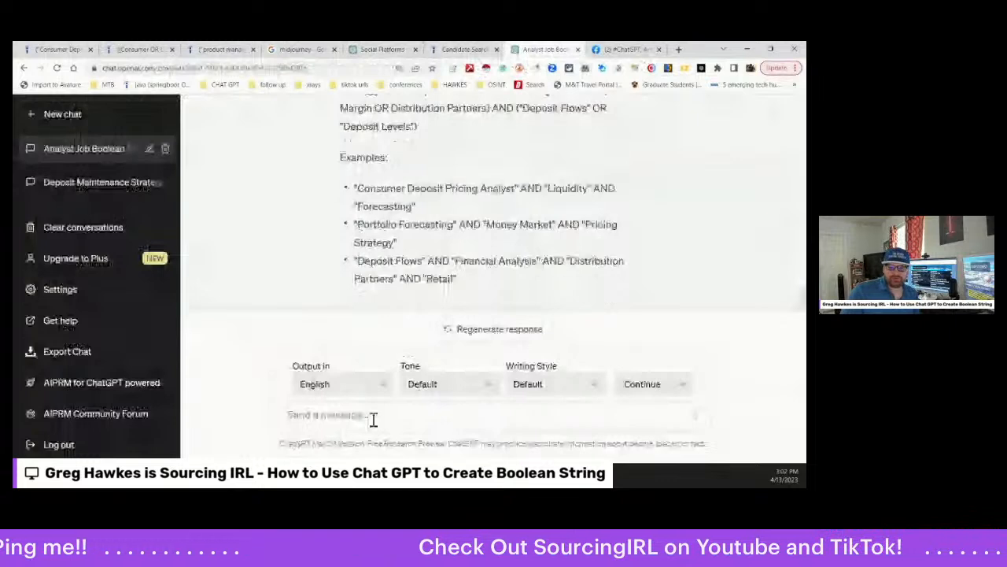
text(wreitre)
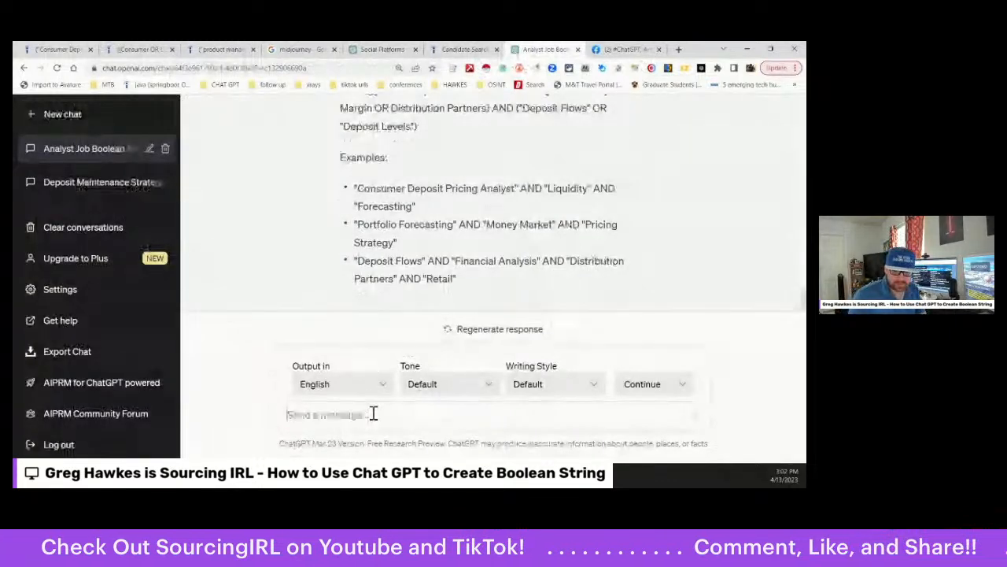
text(rewr)
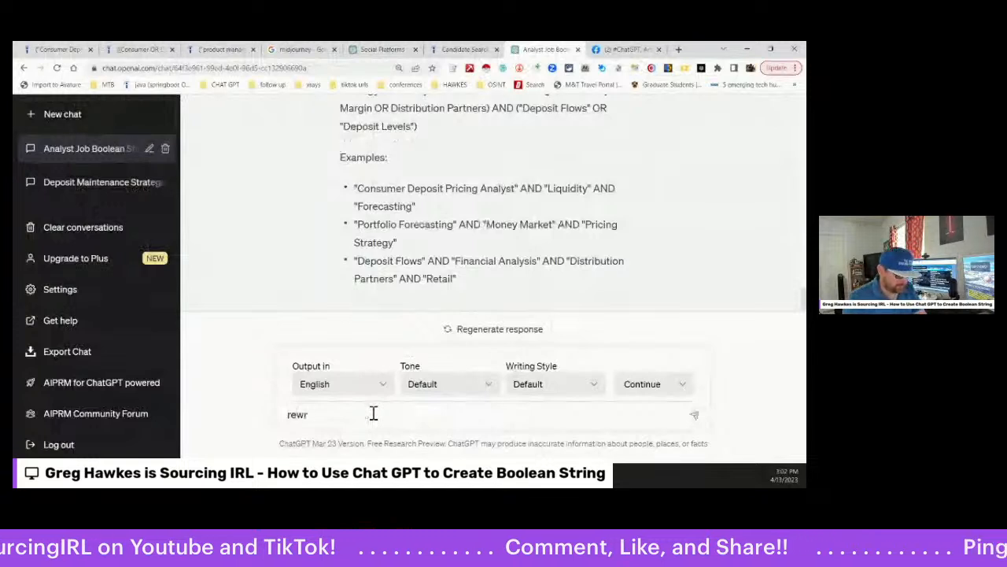
text(ite)
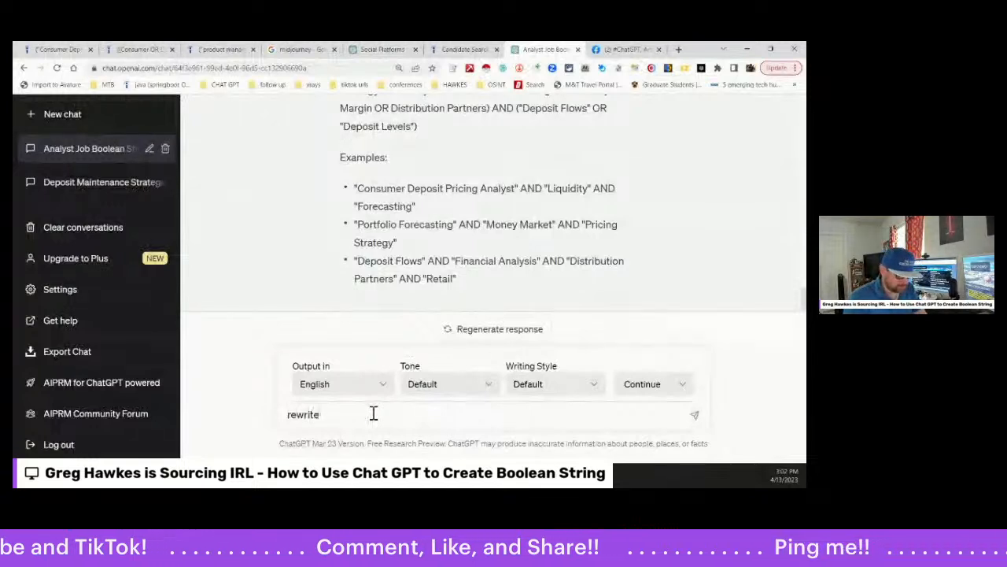
text(in the)
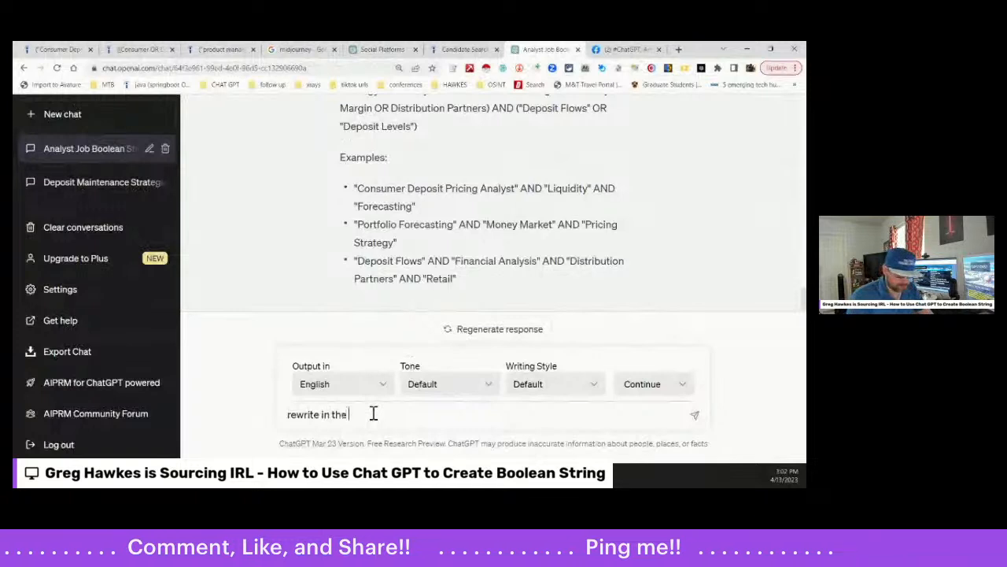
text(form of)
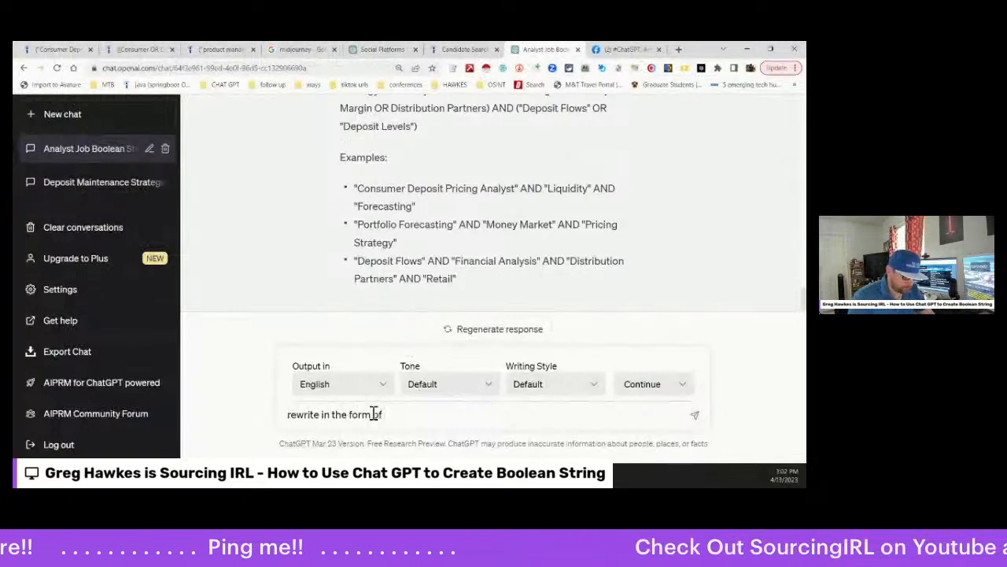
text(mac)
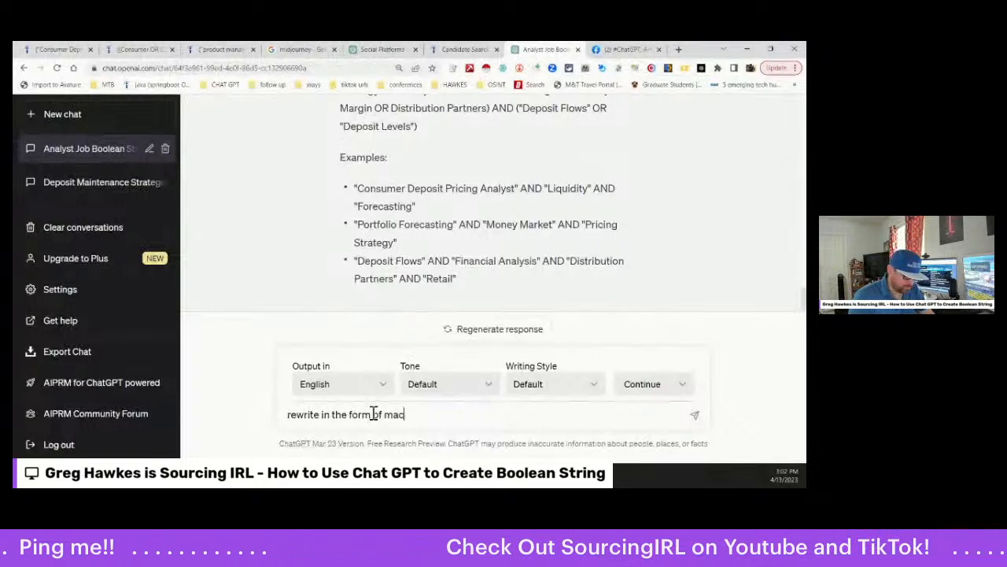
text(ho man)
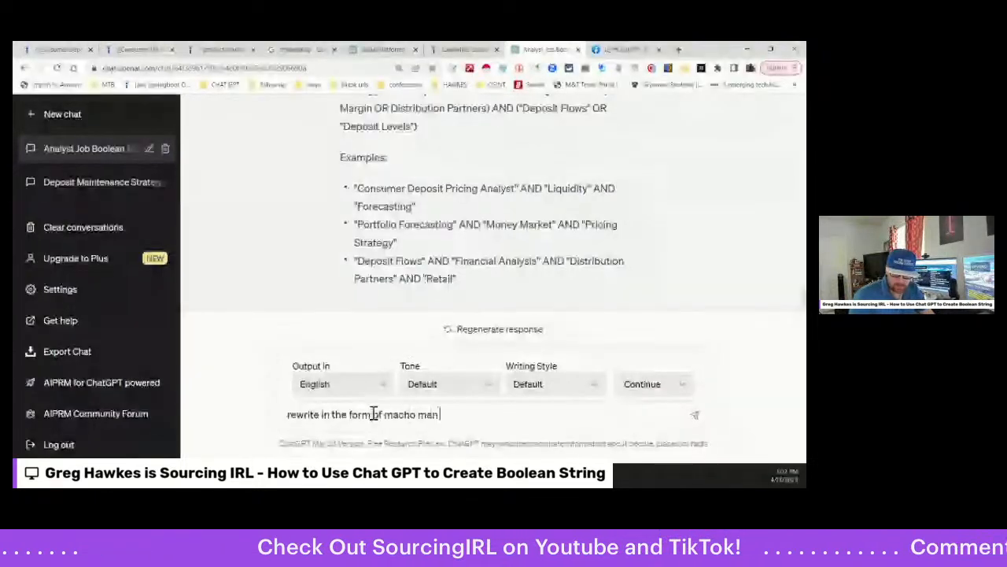
text(randy savage pro)
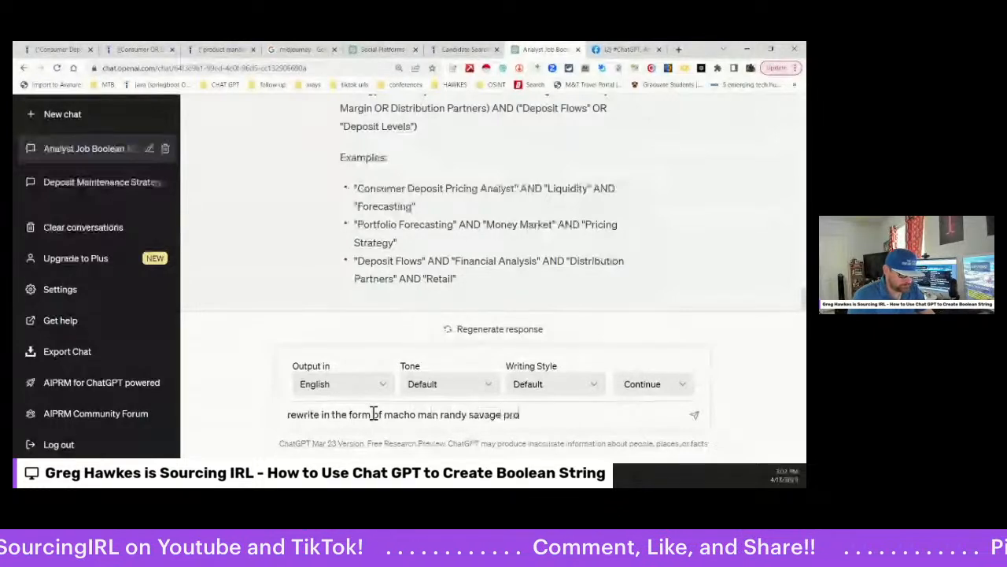
text(wrestler)
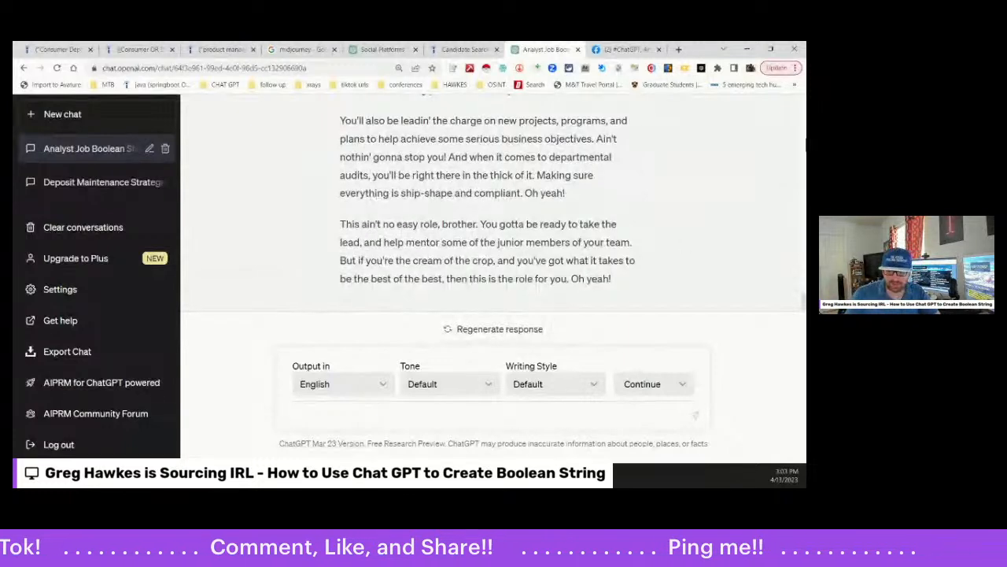
scroll(up, 3)
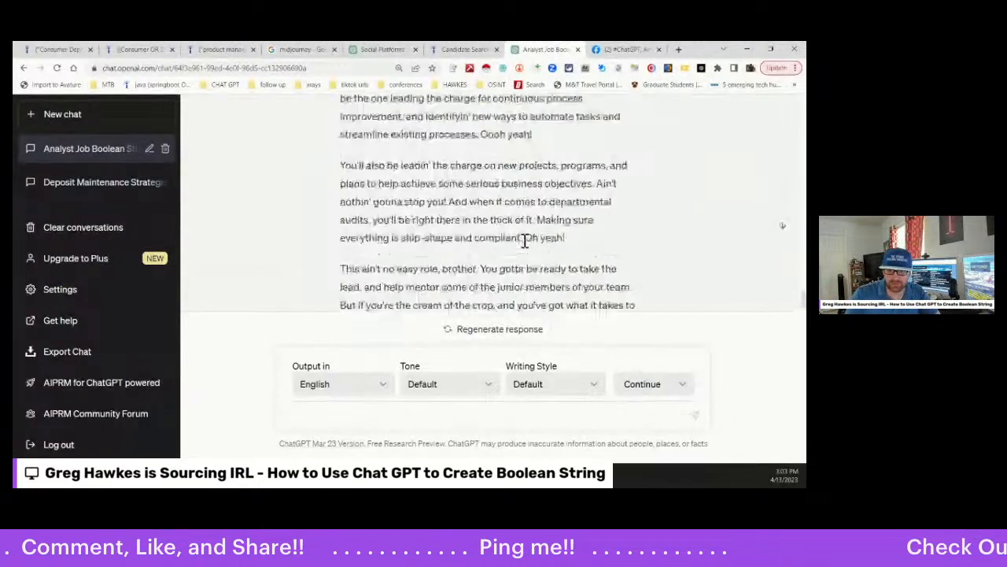
scroll(up, 3)
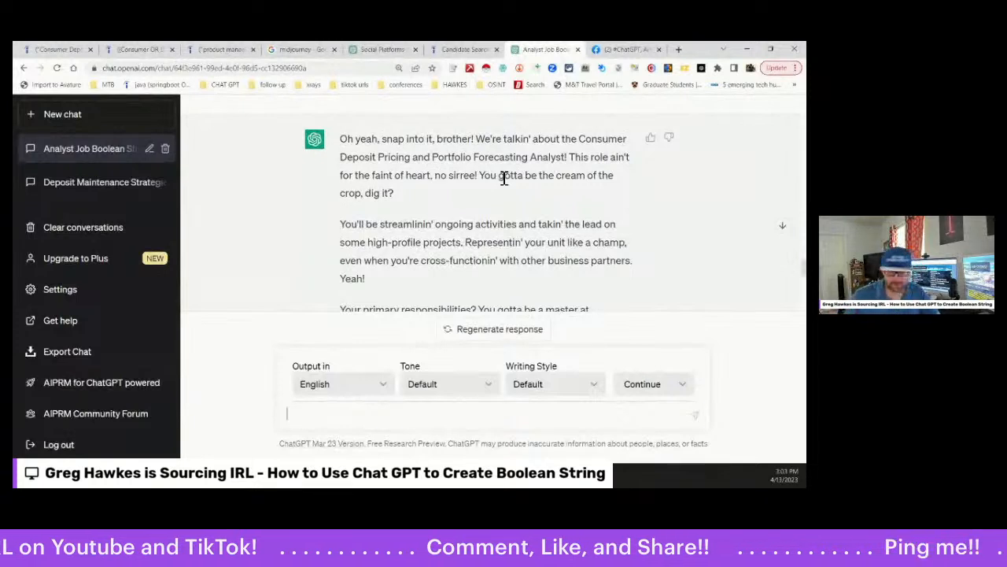
mouse_move(683, 219)
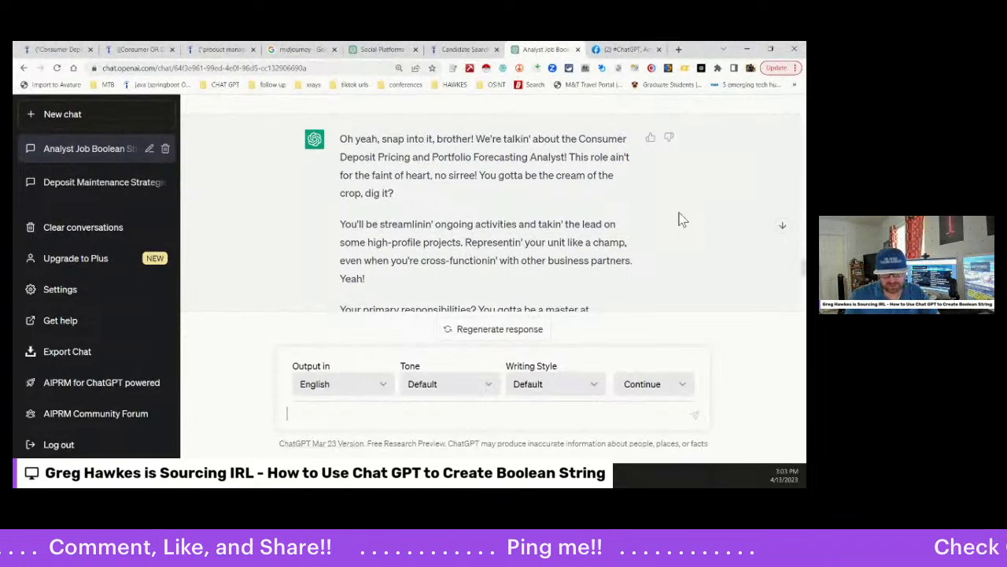
mouse_move(709, 243)
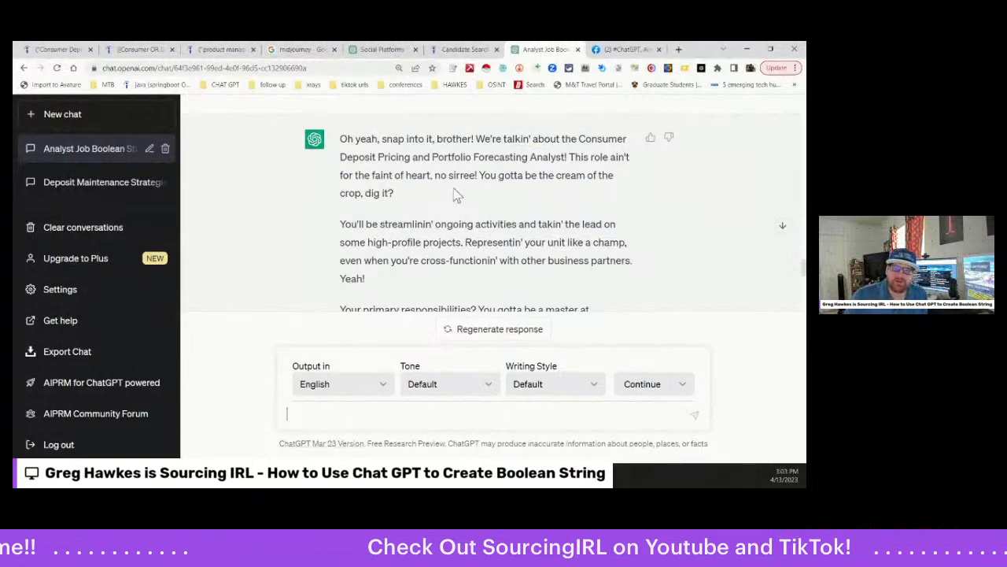
mouse_move(432, 138)
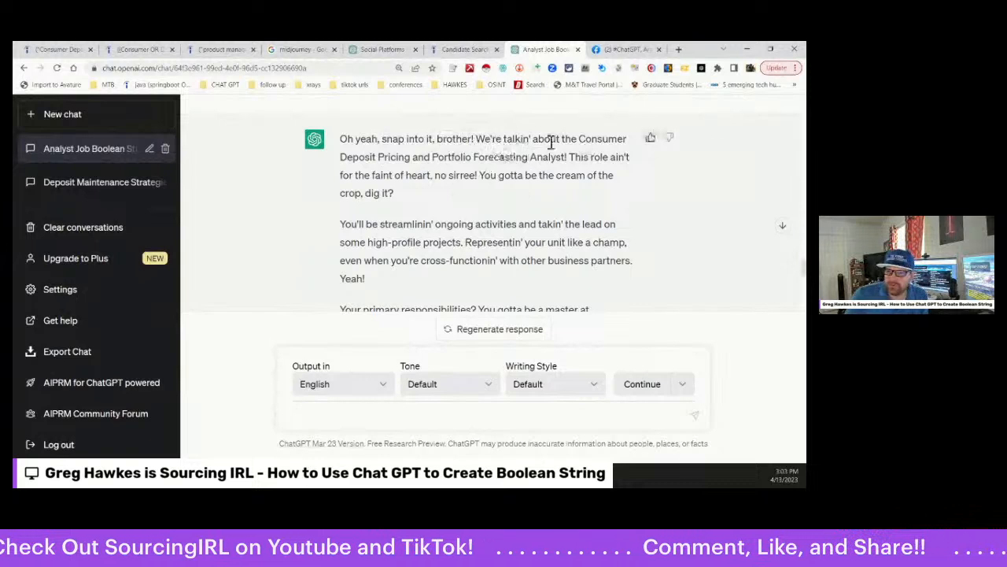
mouse_move(531, 185)
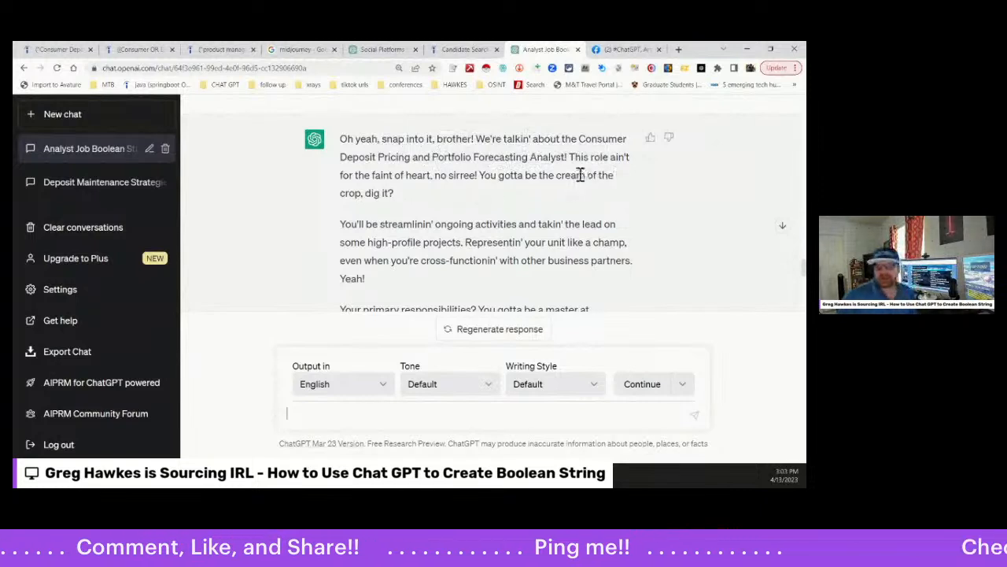
mouse_move(460, 213)
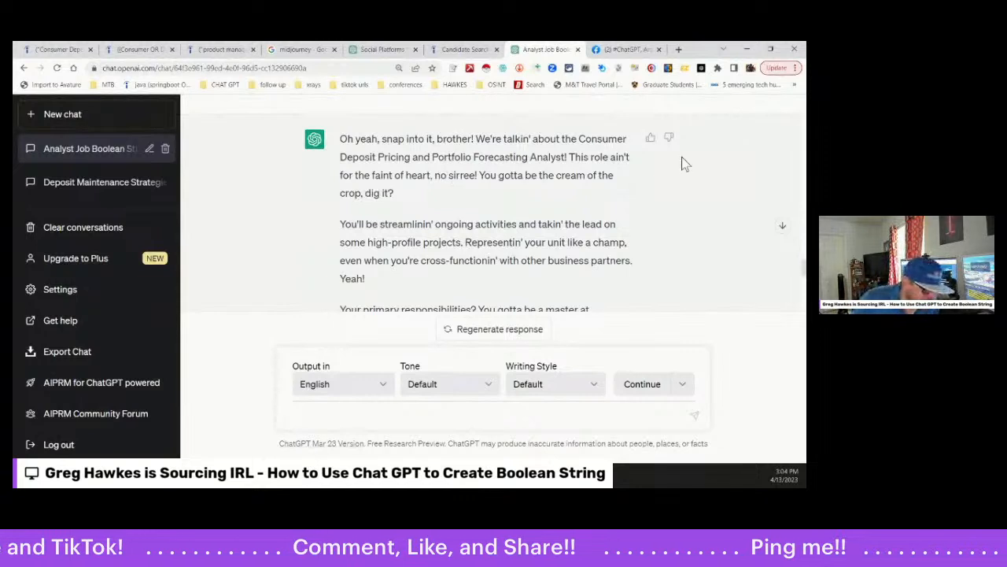
mouse_move(542, 233)
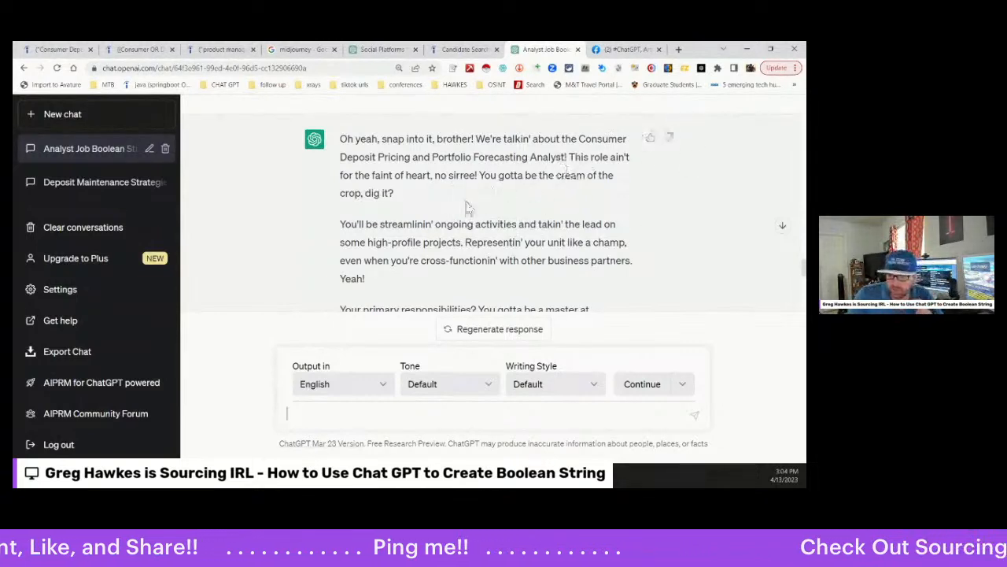
scroll(down, 3)
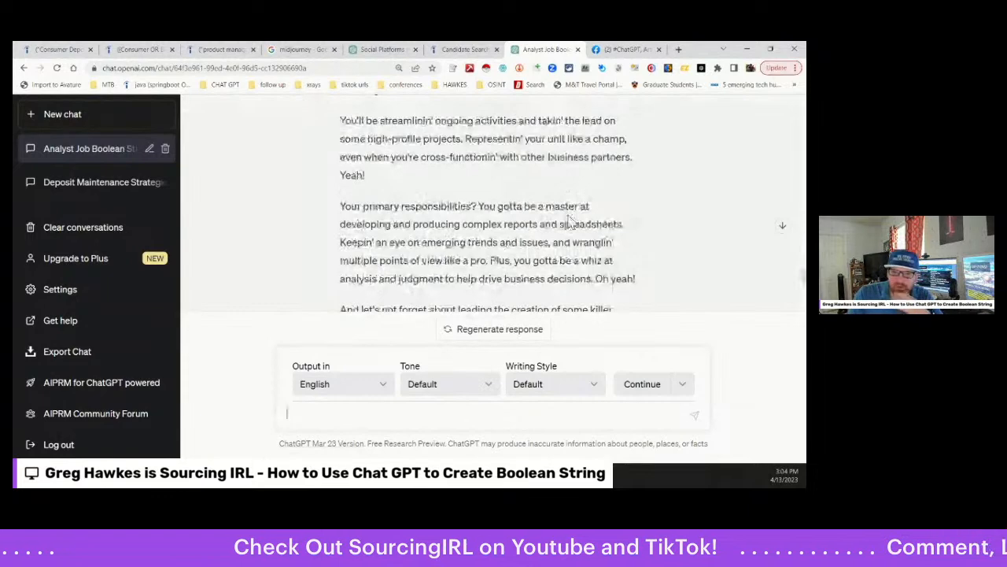
scroll(down, 3)
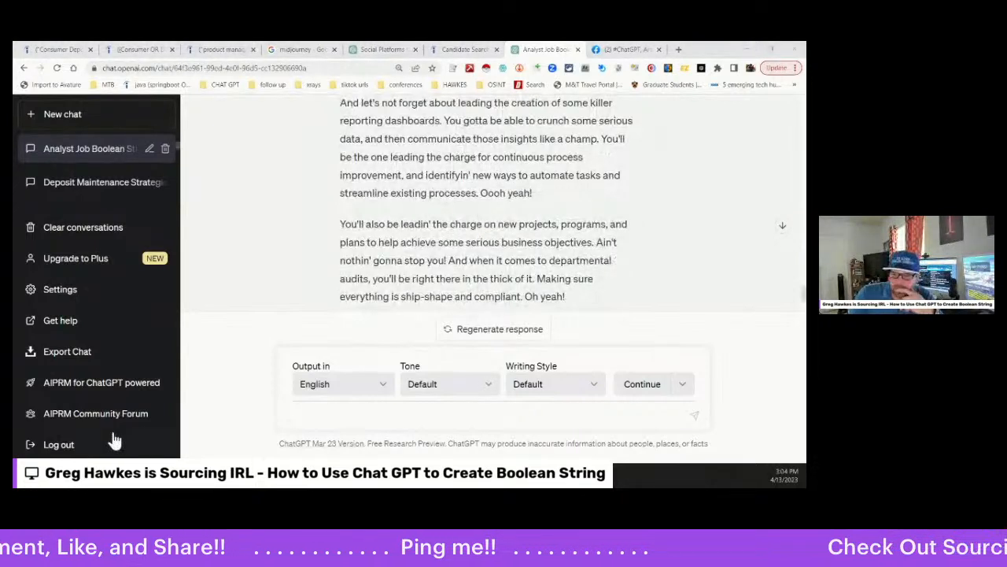
mouse_move(651, 202)
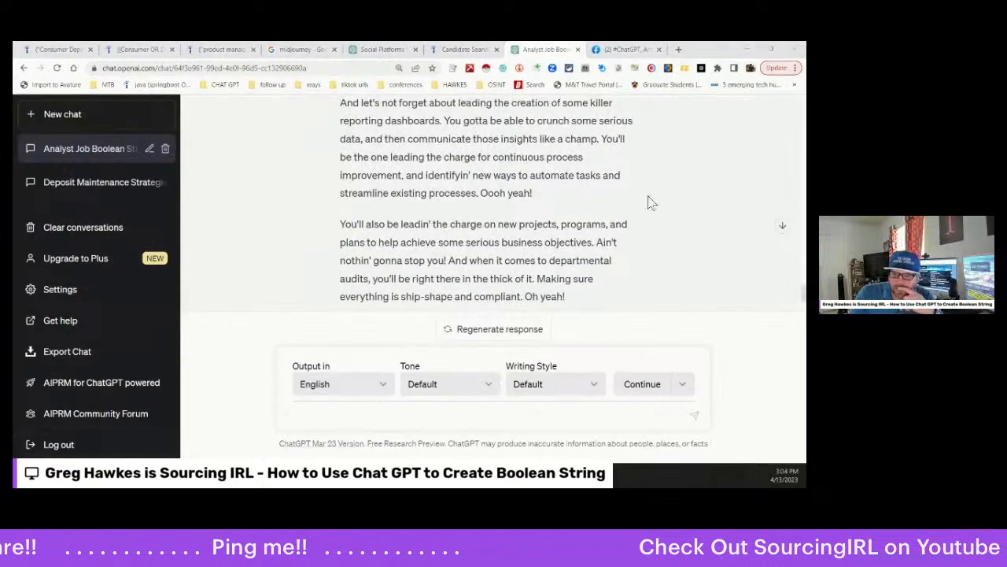
scroll(up, 3)
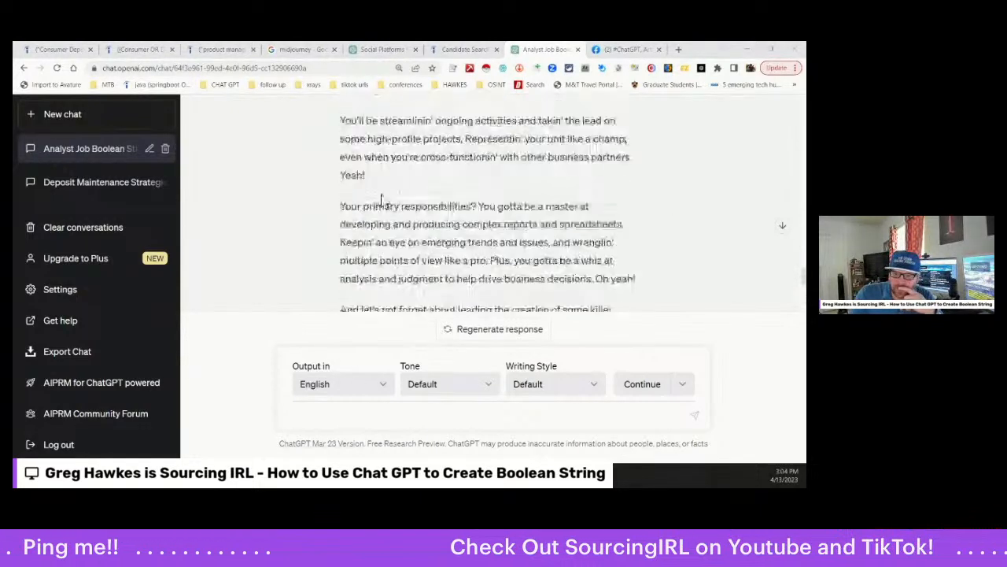
scroll(down, 3)
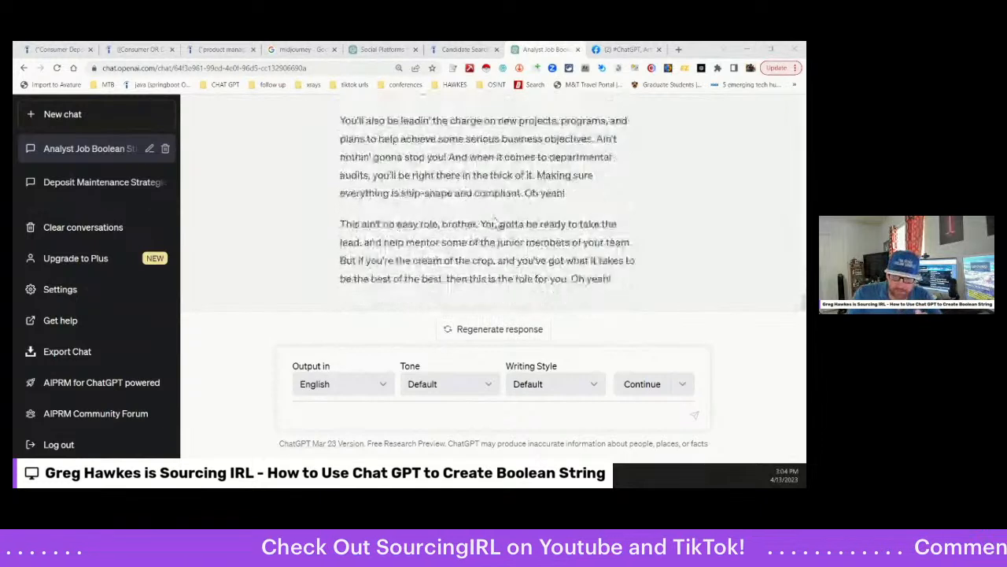
scroll(up, 3)
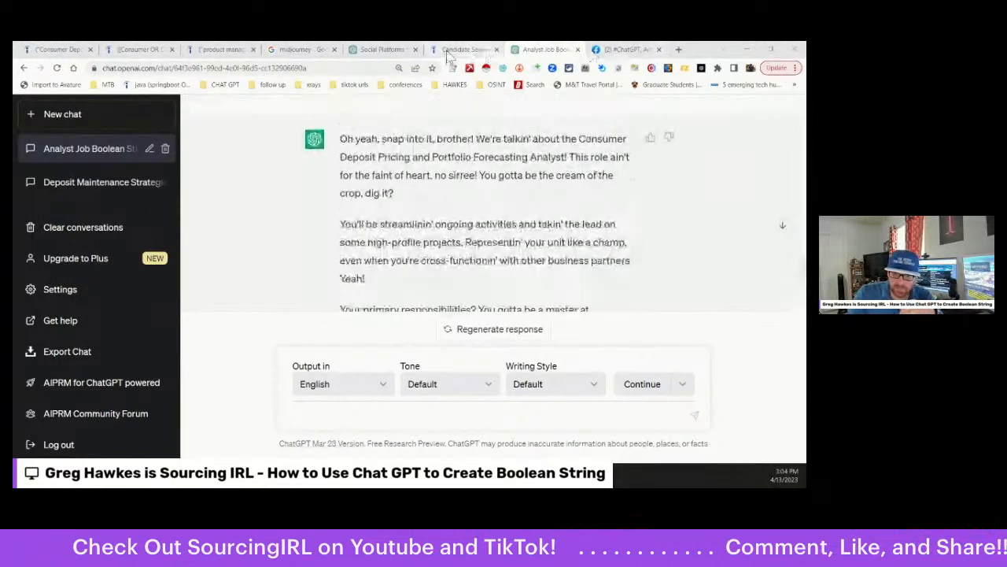
mouse_move(223, 49)
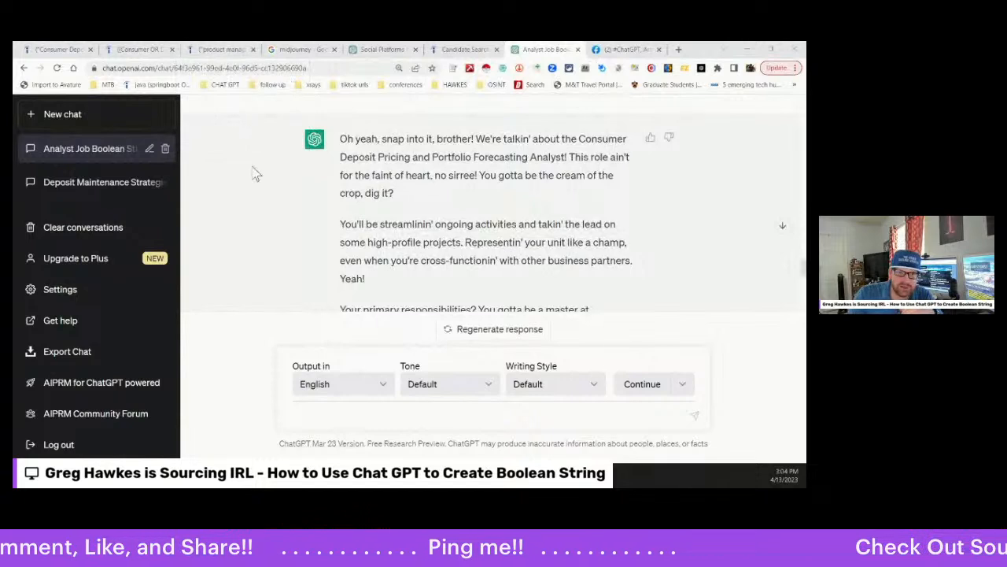
Regenerate the social platforms answer and scroll through Facebook, Instagram, Twitter, YouTube and LinkedIn.
click(138, 49)
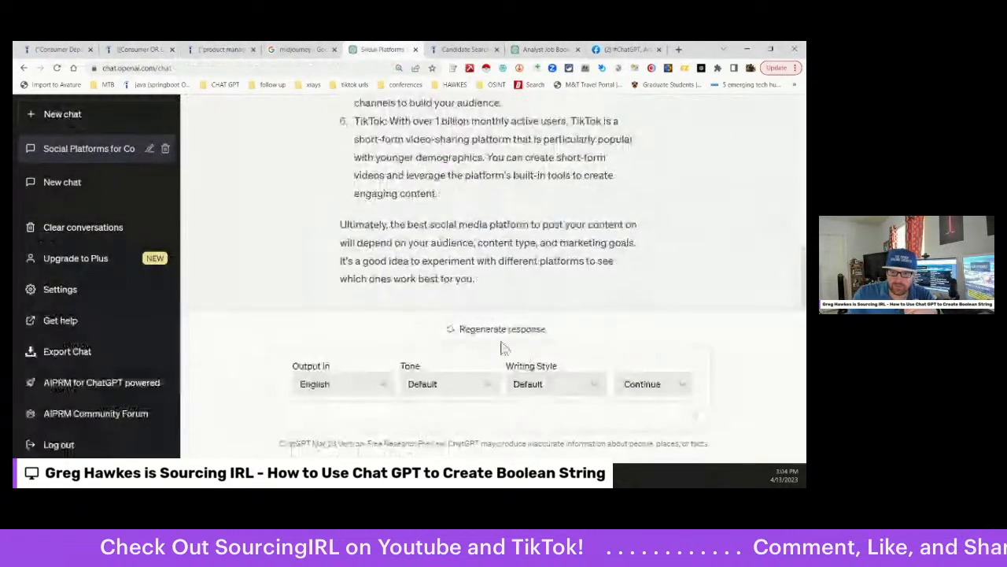
click(501, 329)
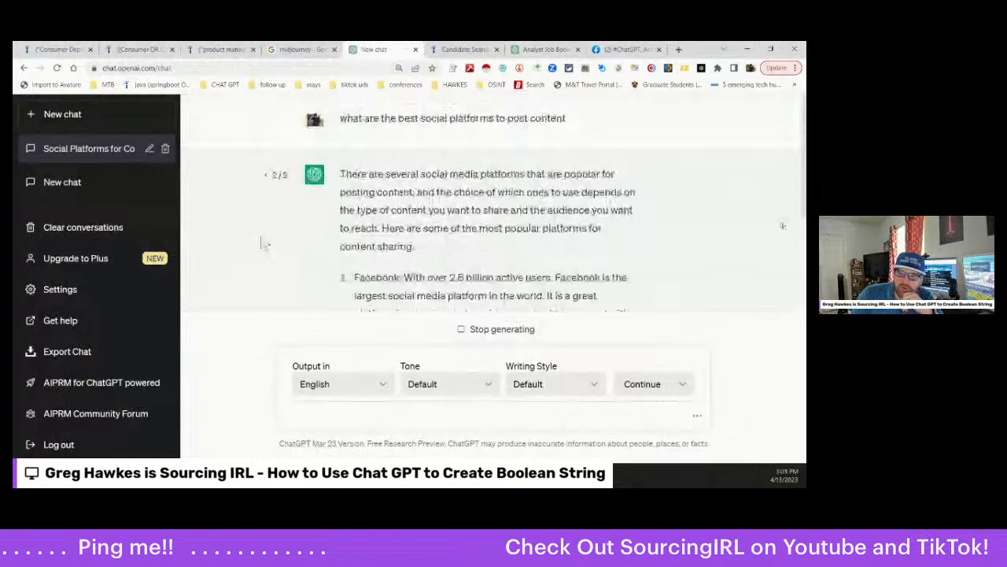
scroll(down, 3)
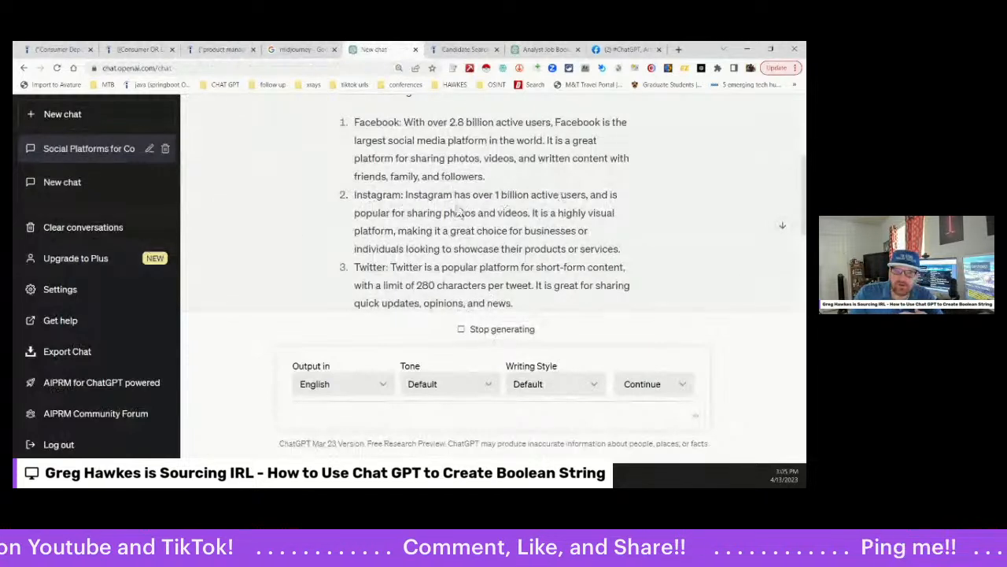
scroll(down, 3)
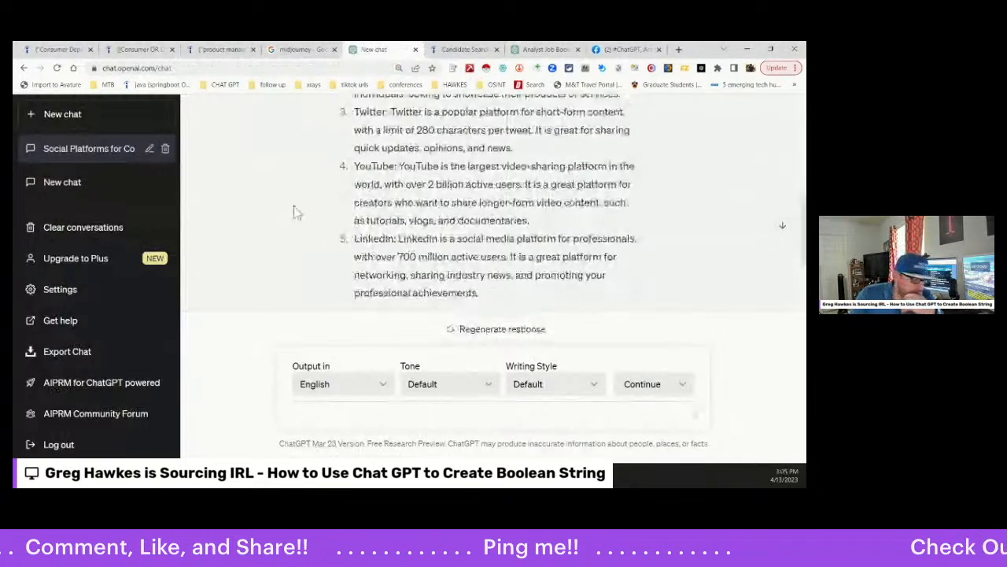
mouse_move(130, 203)
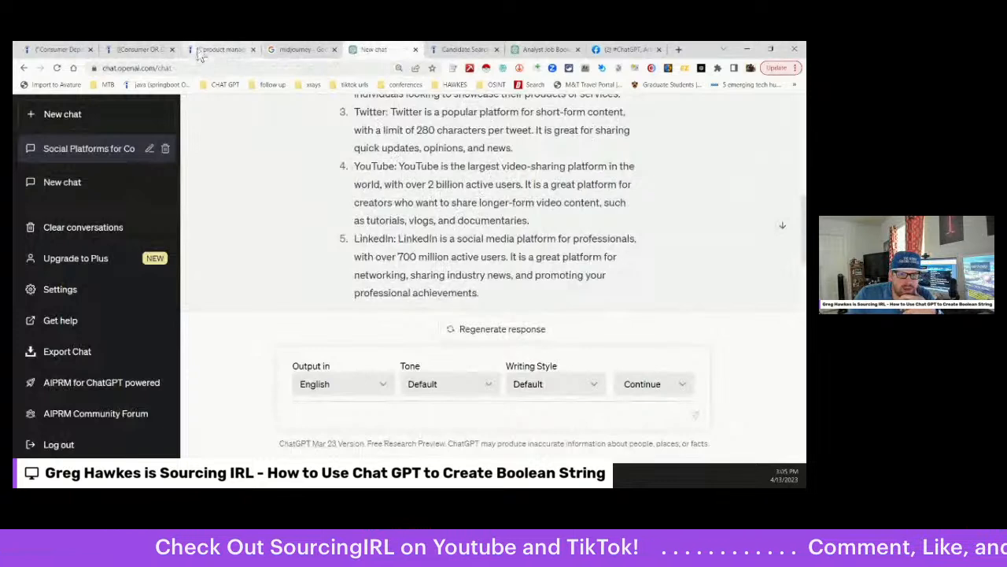
Rerun the site:zoominfo.com/p search without 'AND Liquidity AND Forecasting -M&T'.
click(138, 49)
text(site)
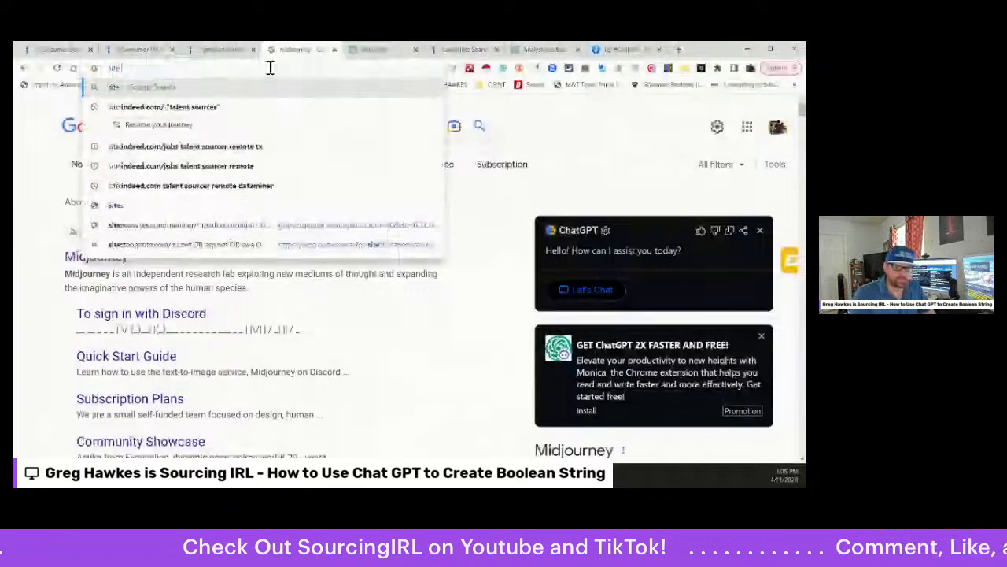
text(zoominfo.com)
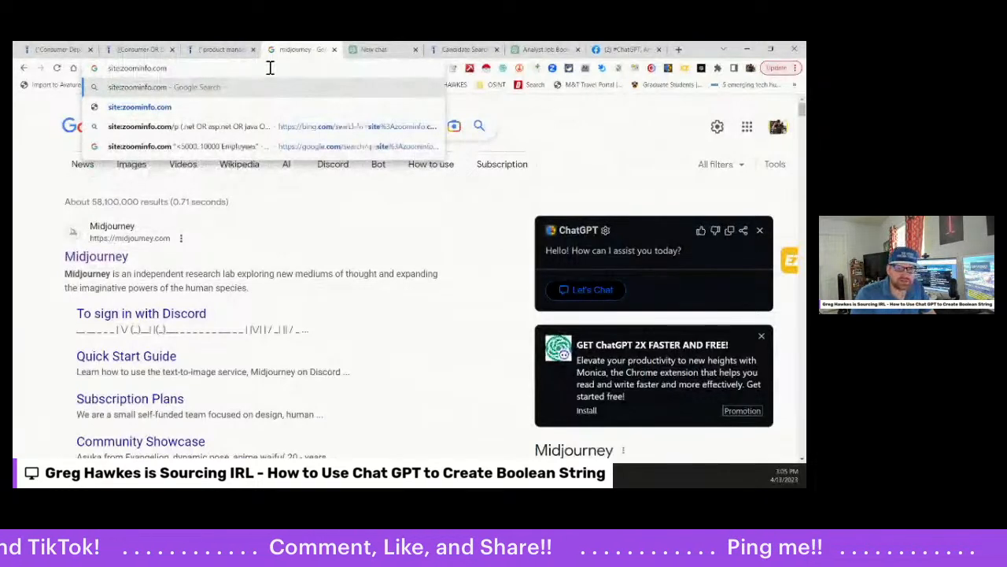
text(/p)
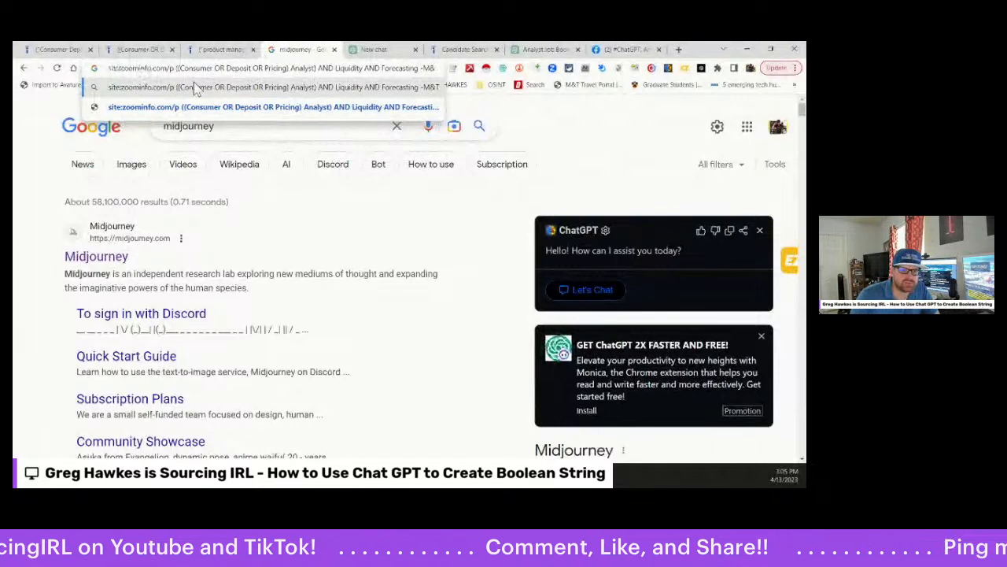
click(271, 107)
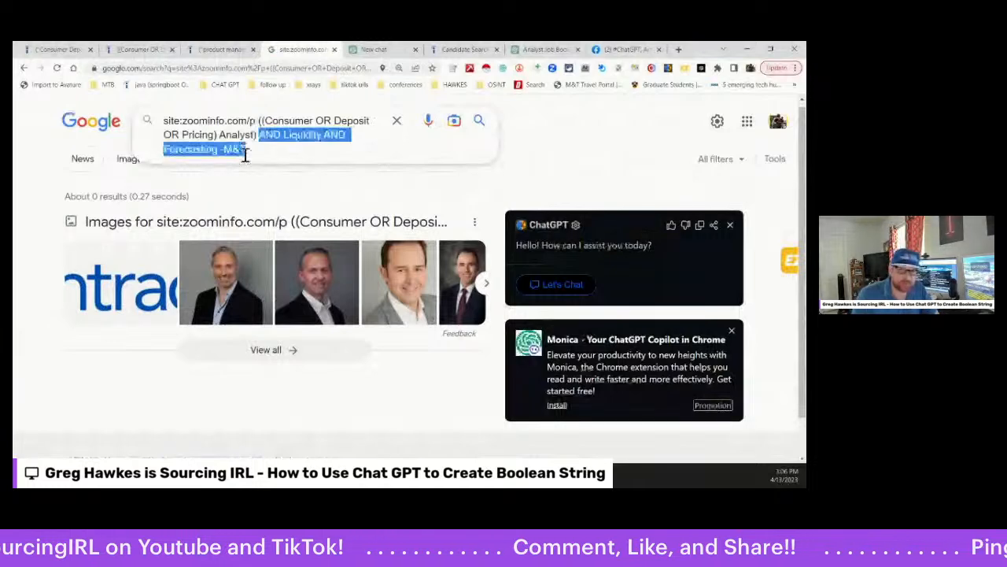
key(Return)
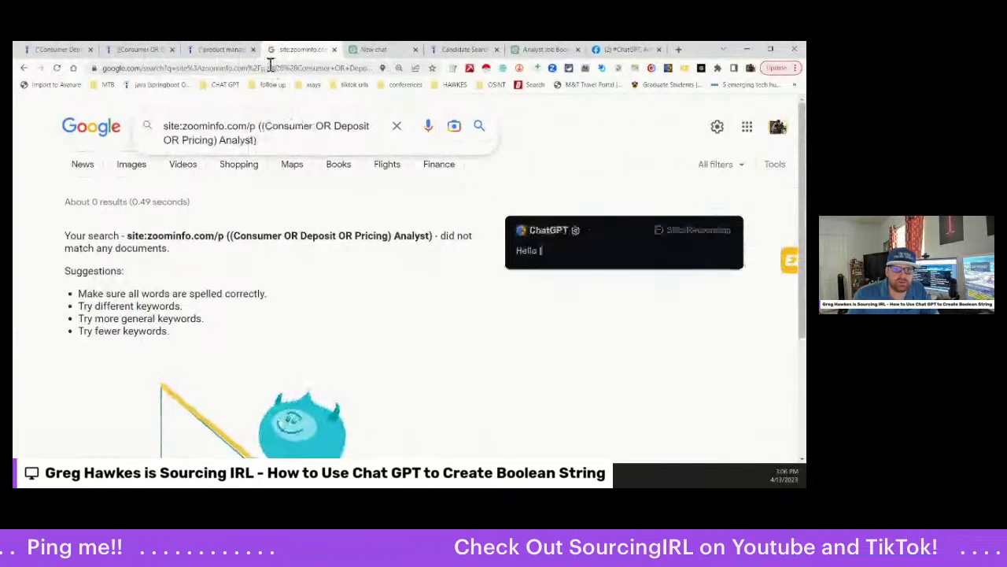
Search site:zoominfo.com/p with Indeed's Boolean string and browse the ~80 deposit pricing profiles.
click(140, 49)
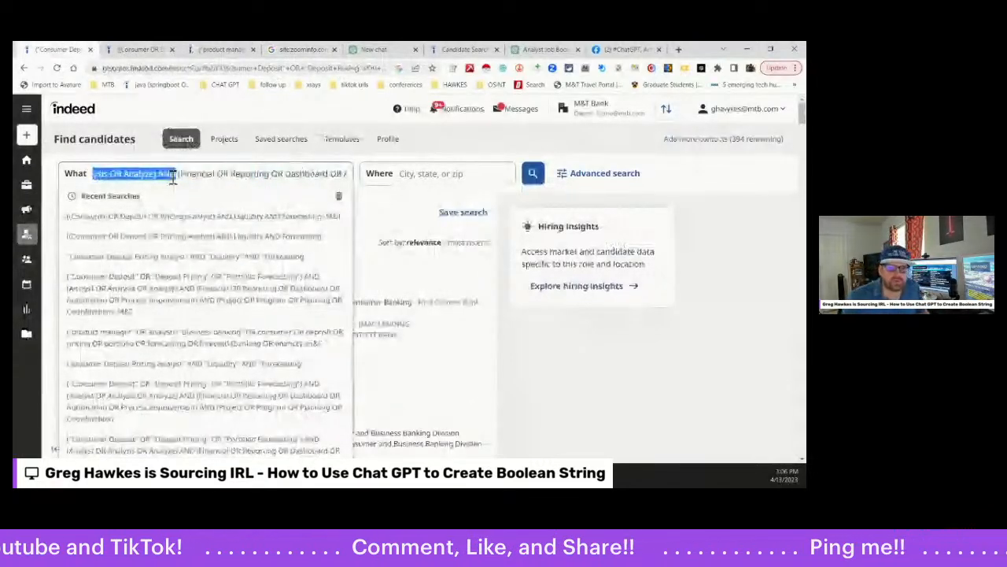
click(302, 48)
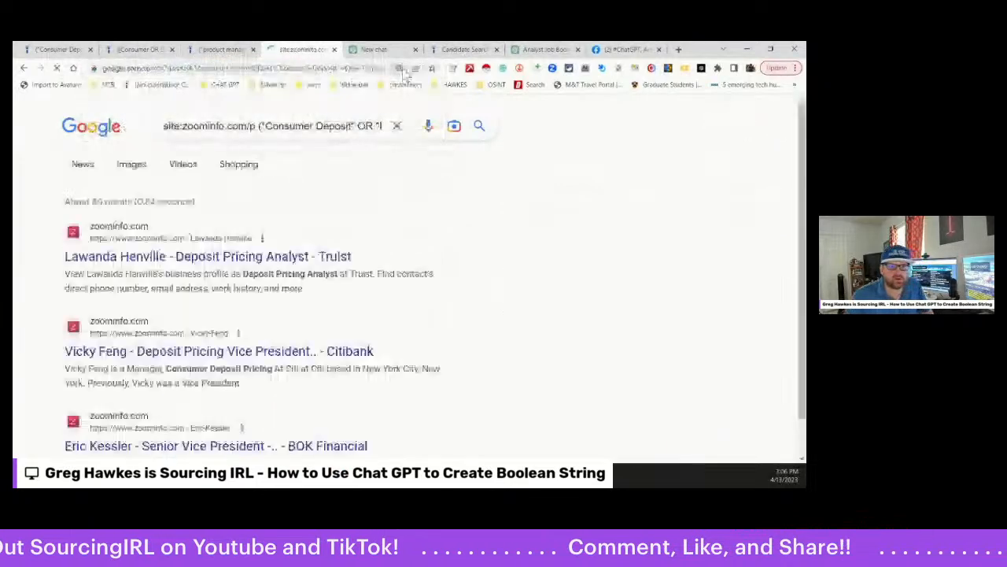
scroll(down, 3)
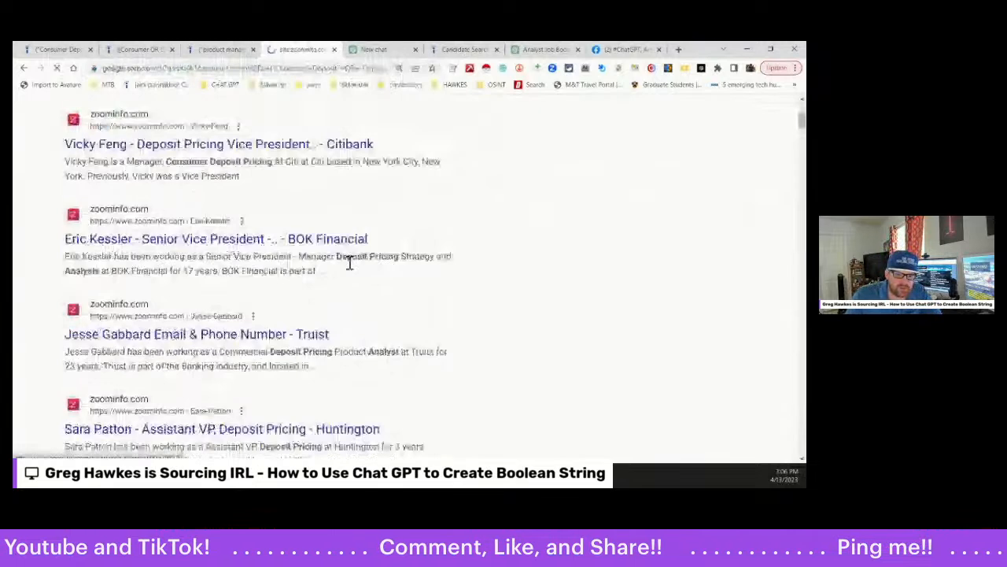
scroll(up, 3)
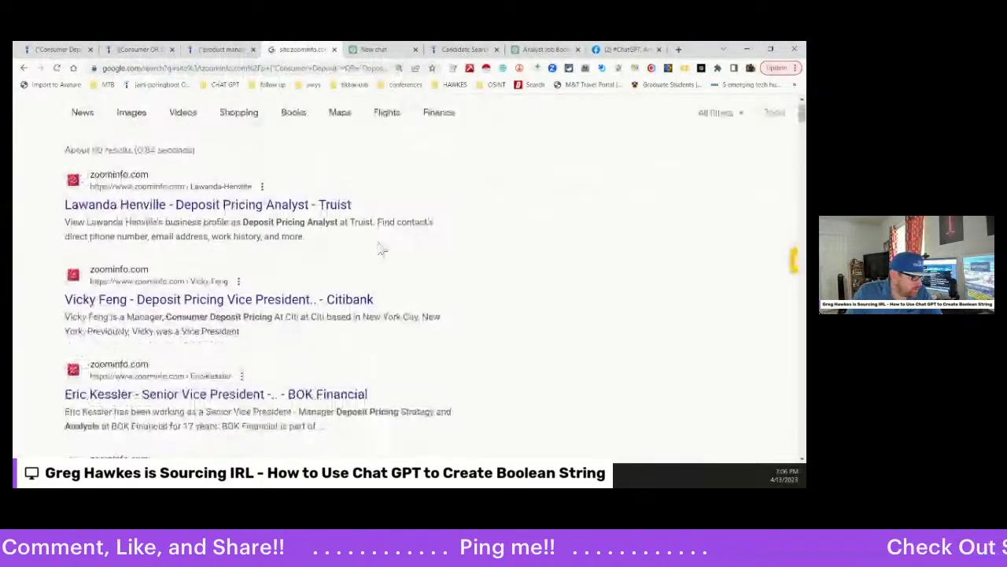
scroll(down, 3)
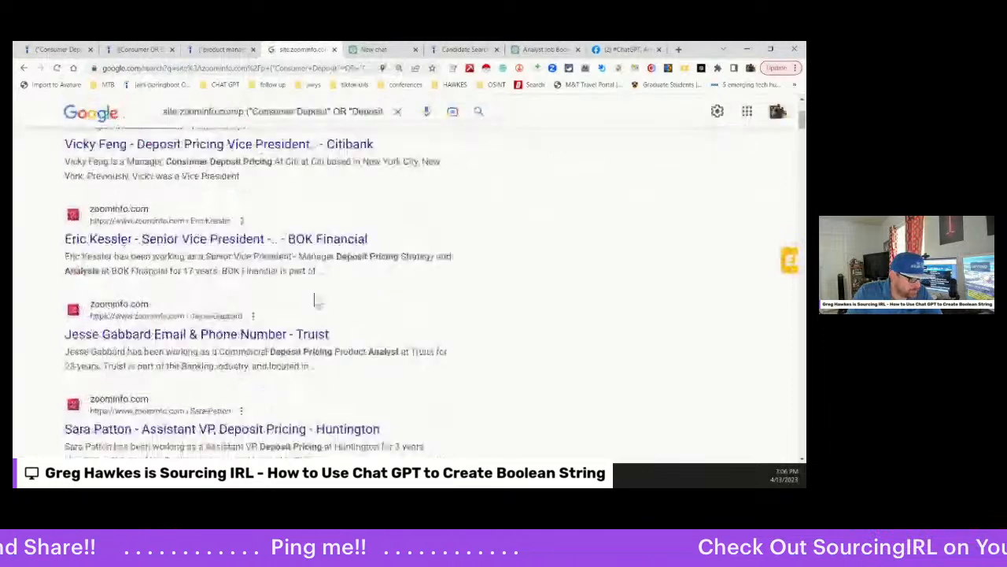
scroll(down, 3)
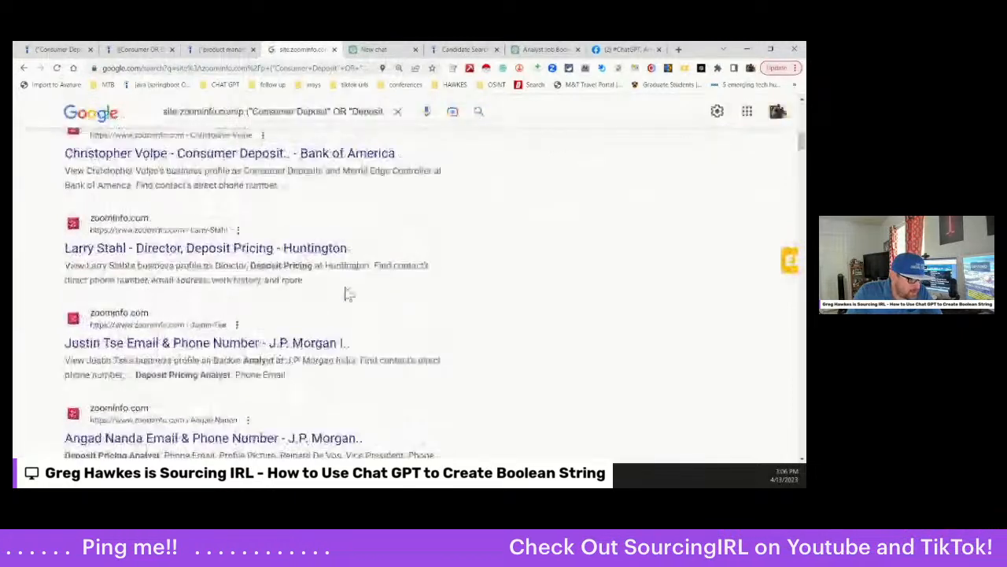
scroll(down, 3)
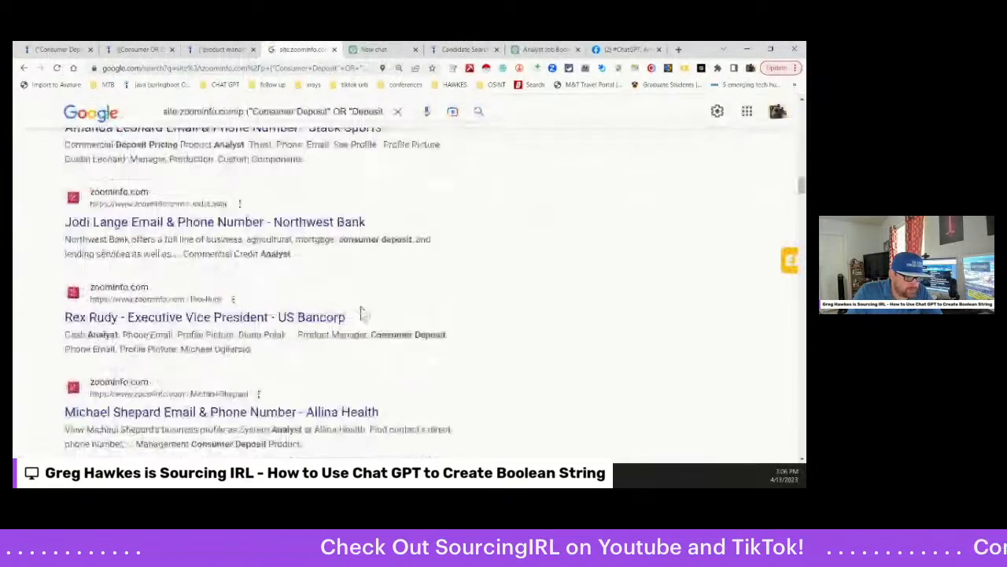
scroll(down, 3)
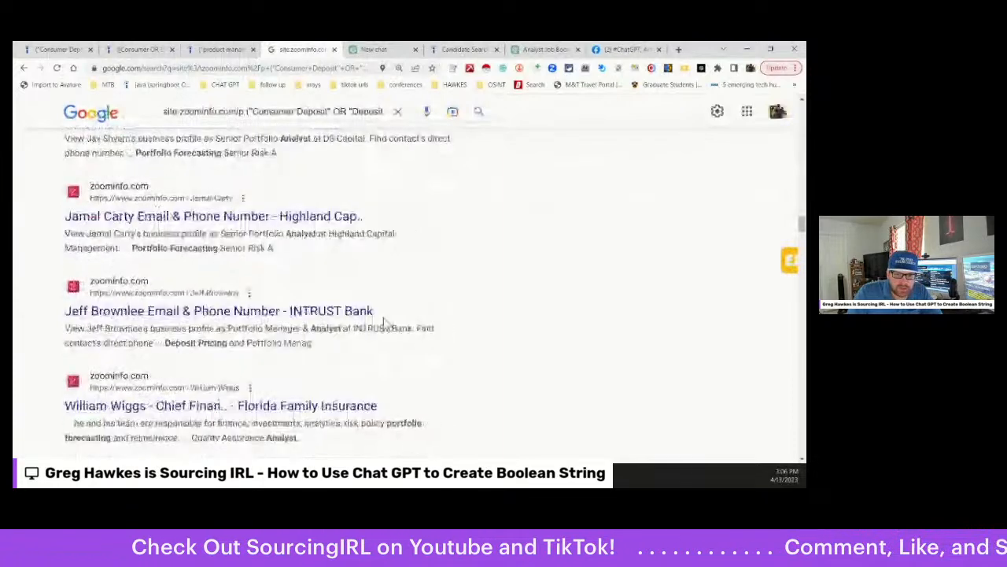
scroll(up, 3)
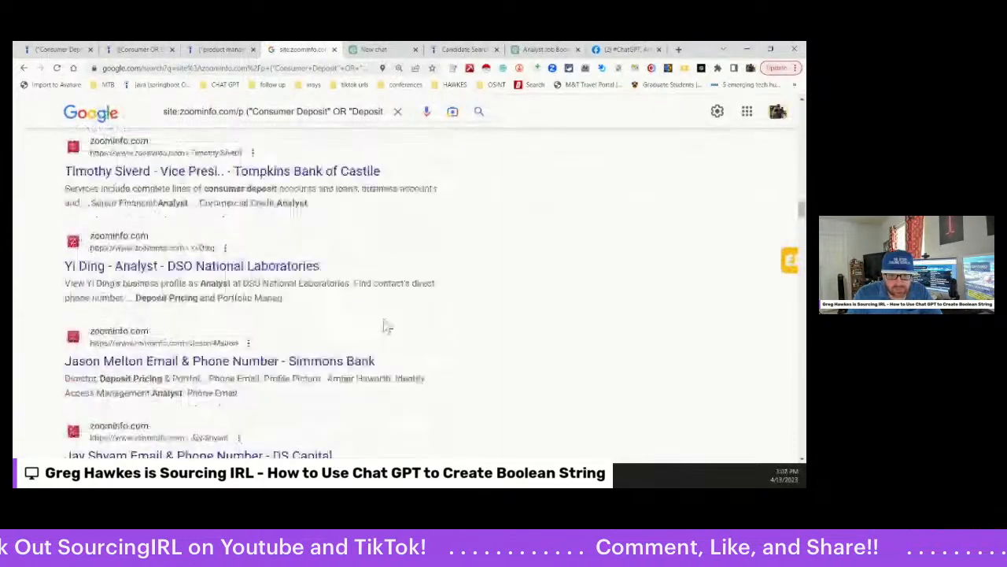
scroll(down, 3)
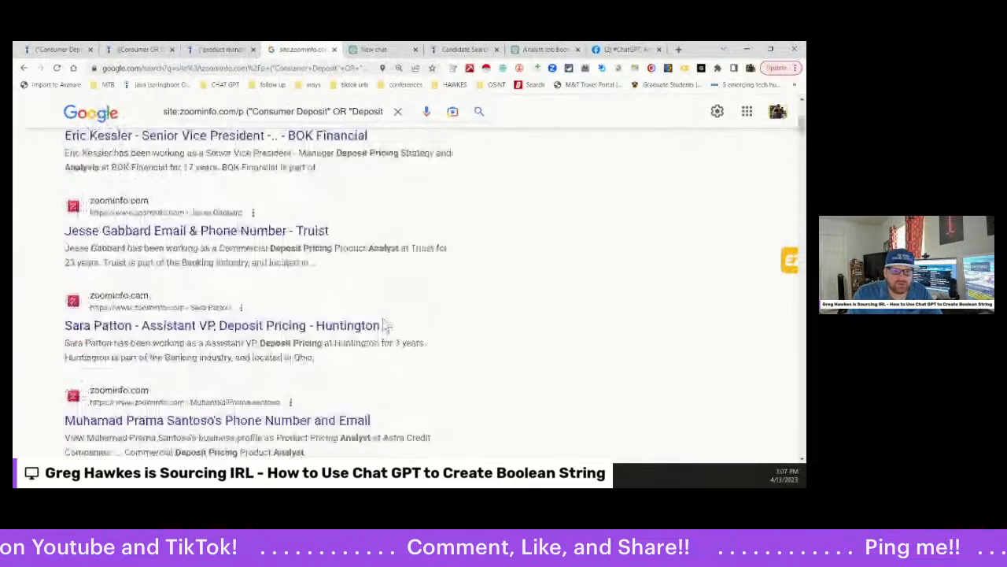
Swap zoominfo.com/p for linkedin.com/in and browse the ~2,850 deposit pricing analyst results.
click(272, 111)
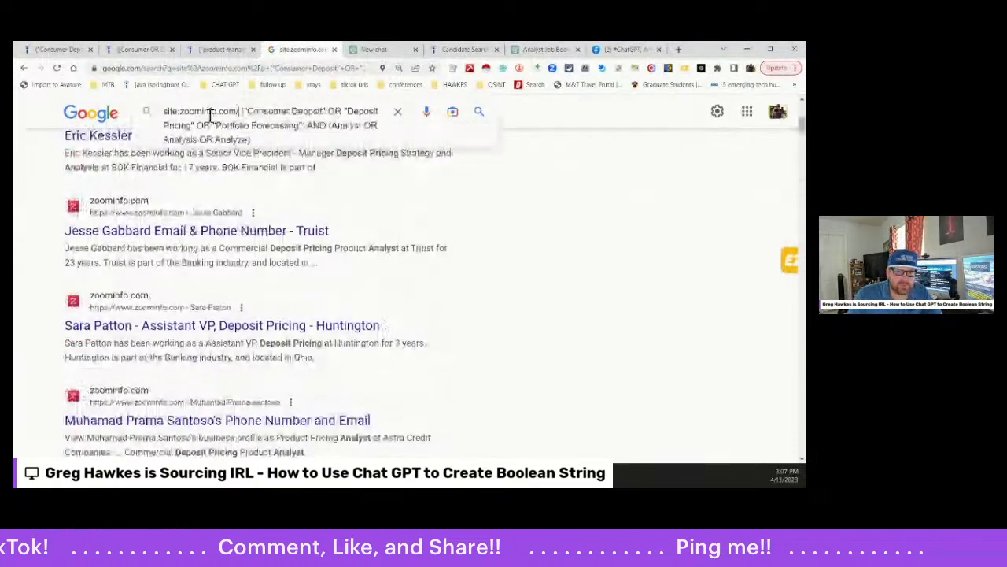
double_click(198, 111)
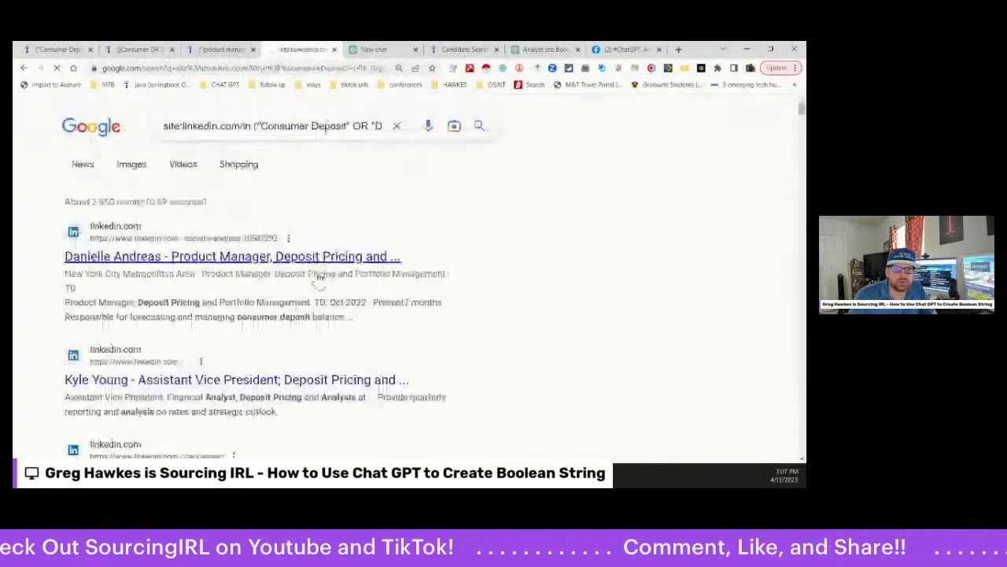
scroll(down, 3)
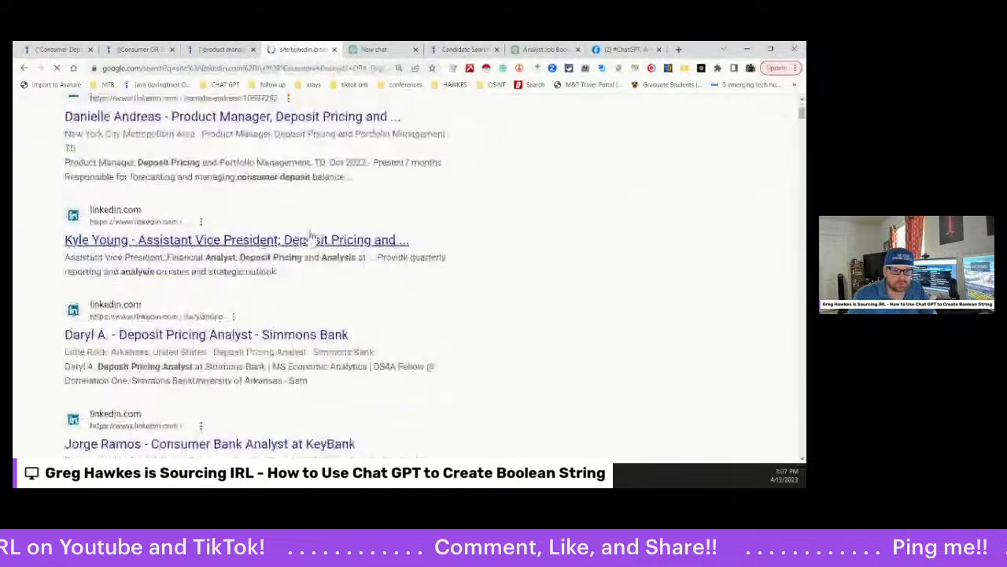
scroll(up, 3)
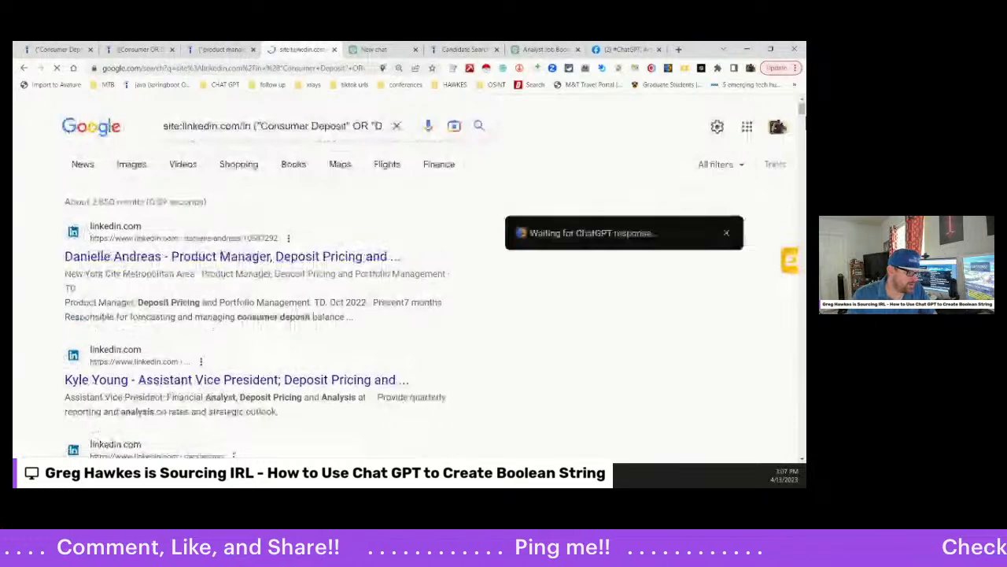
scroll(down, 3)
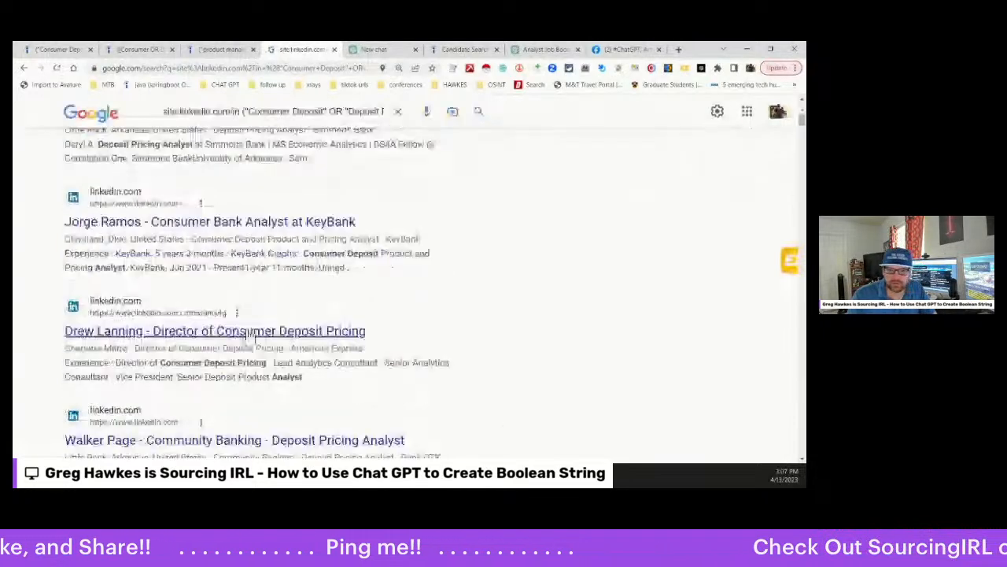
scroll(down, 3)
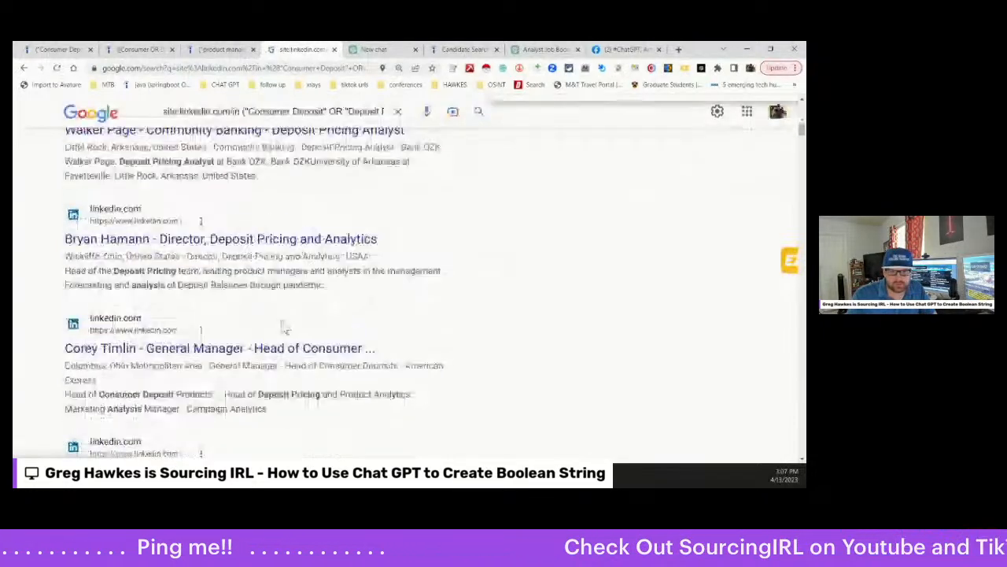
scroll(down, 3)
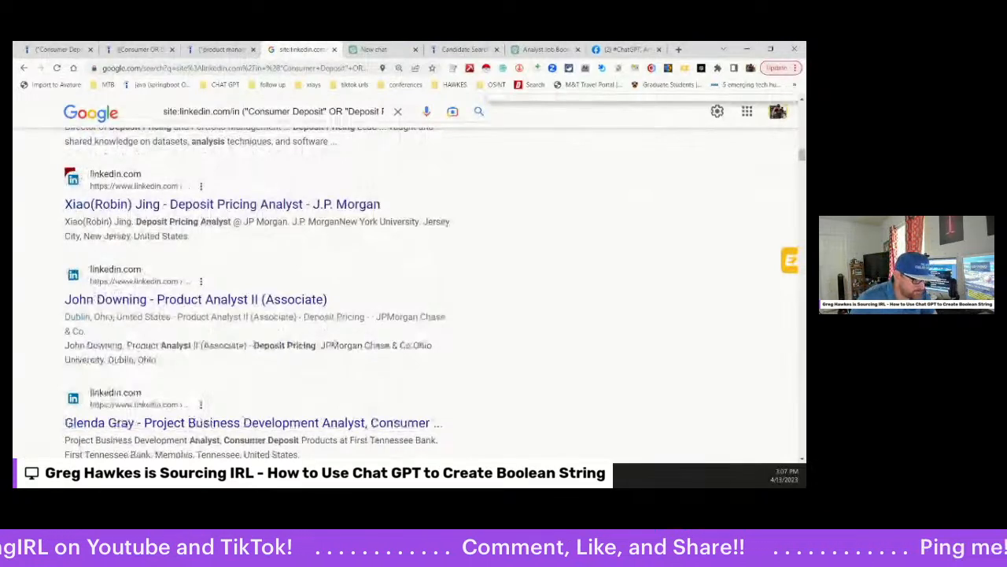
scroll(up, 3)
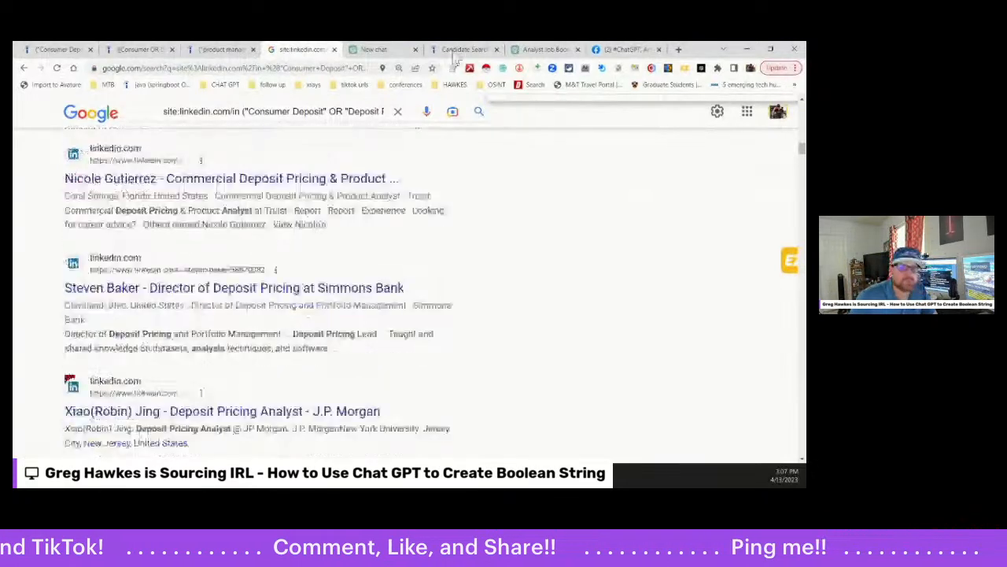